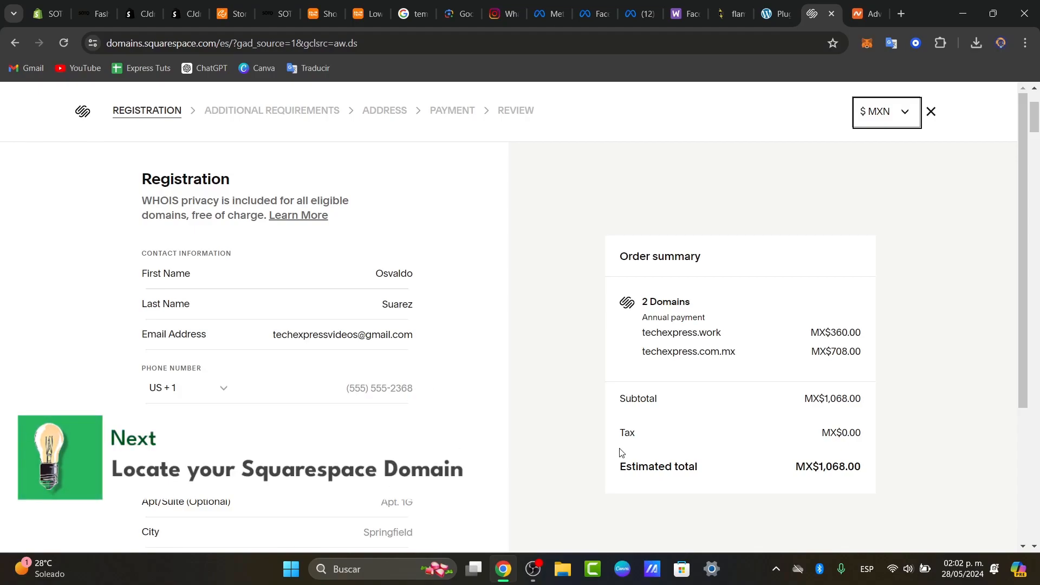
Exit the two-domain Squarespace checkout and confirm Continue in the Leave Checkout dialog
scroll(down, 3)
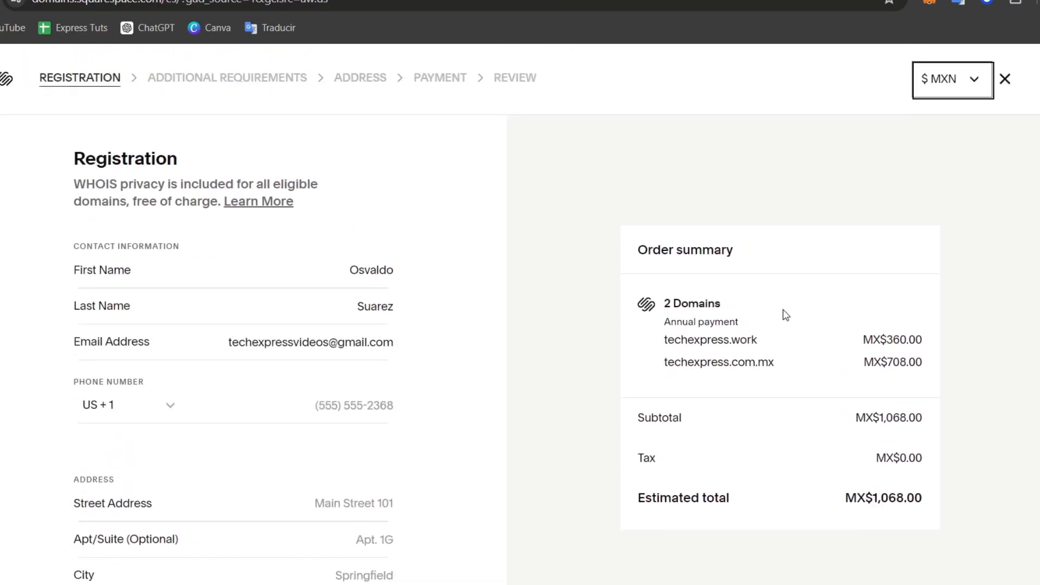
click(1004, 78)
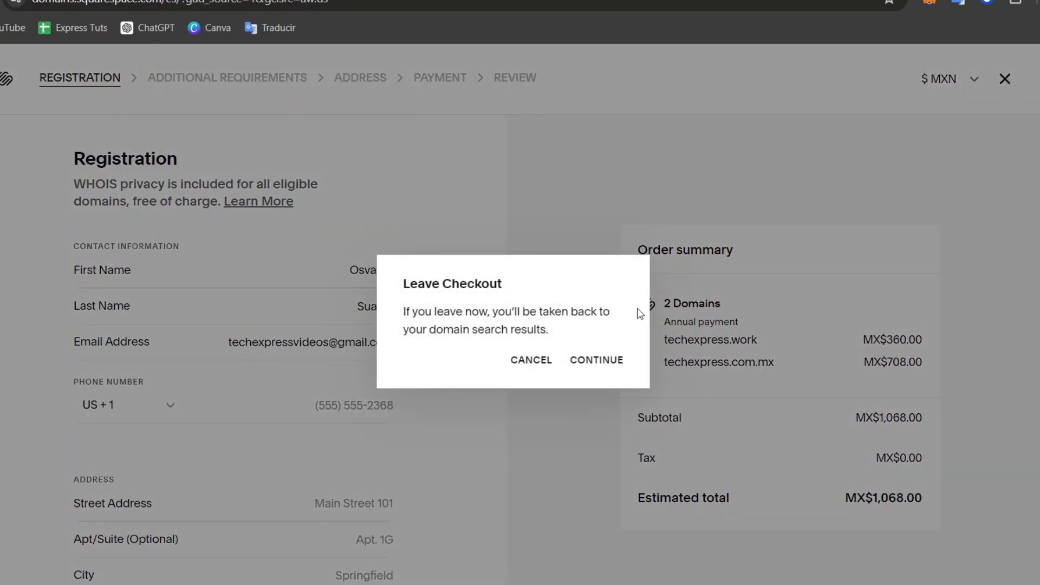
click(595, 360)
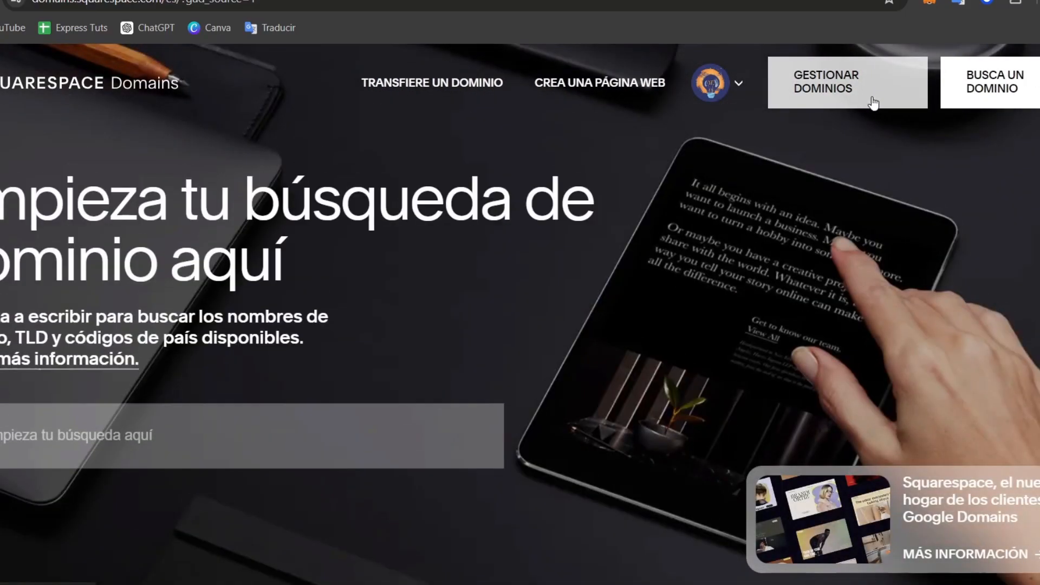
Open techexpress.ltd's Manage Domain Settings overview from Gestionar dominios and scroll through it
click(825, 83)
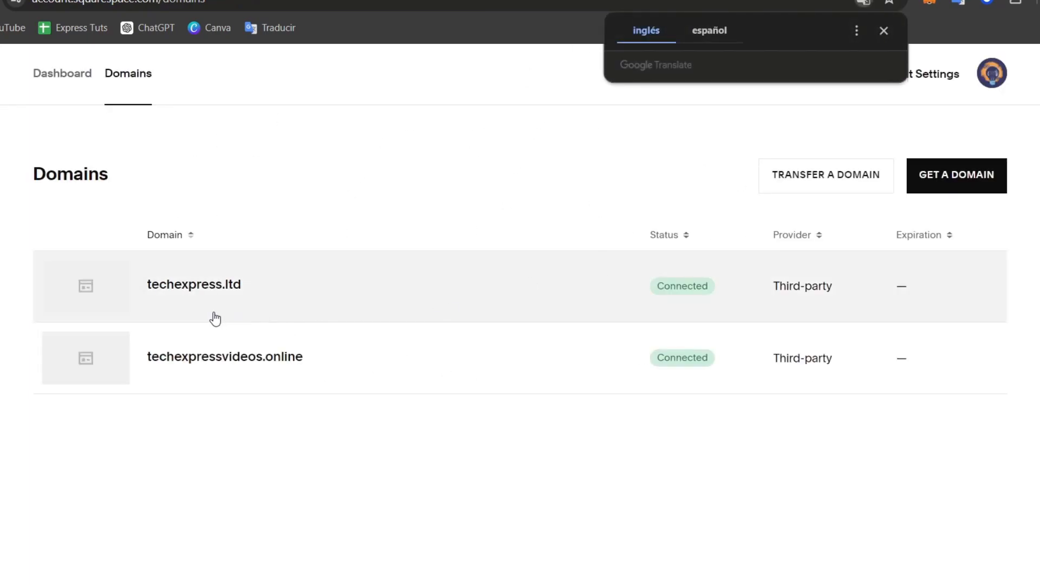
mouse_move(320, 313)
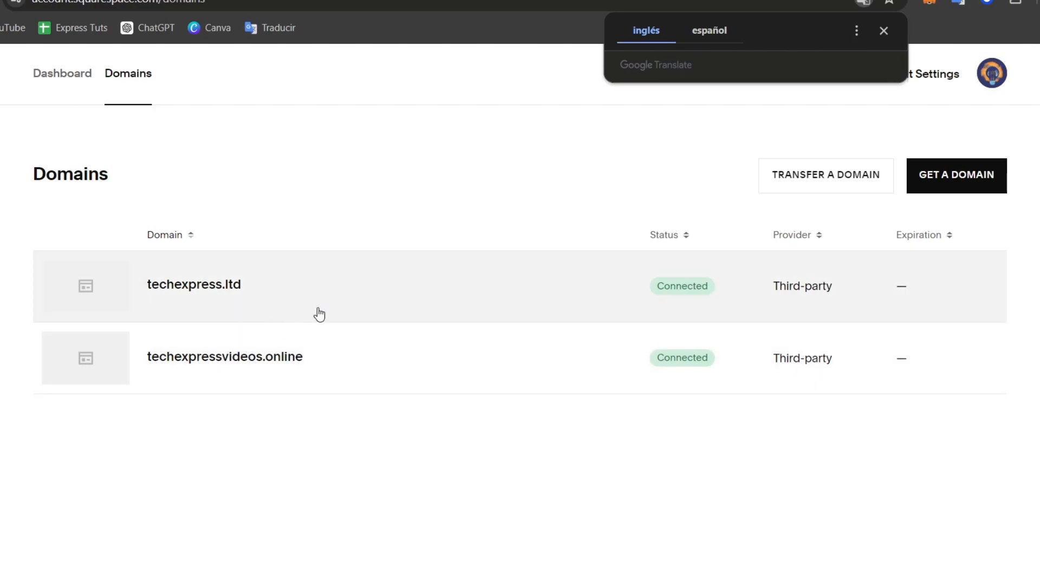
click(194, 284)
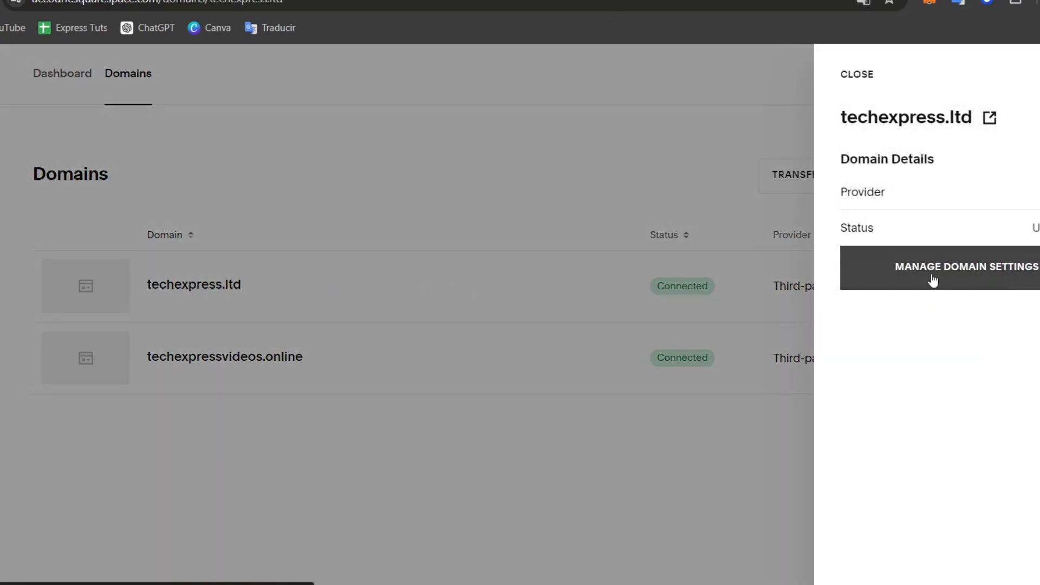
click(966, 266)
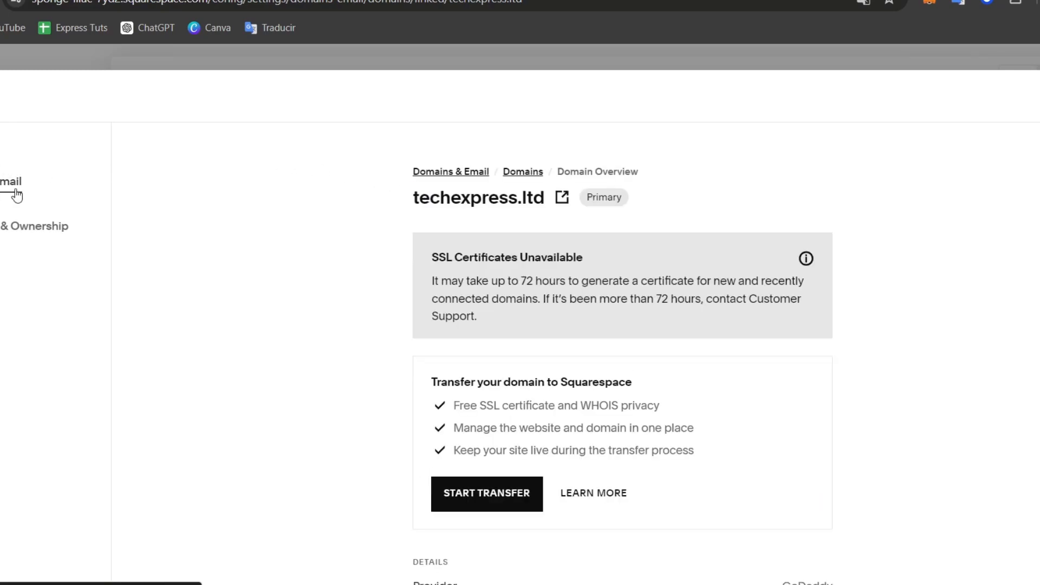
scroll(down, 3)
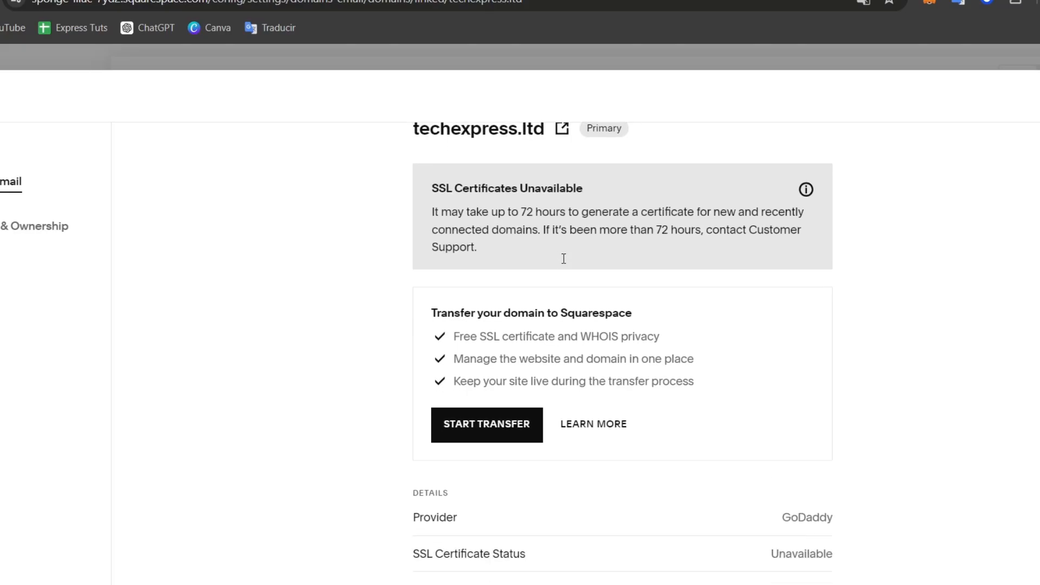
scroll(down, 3)
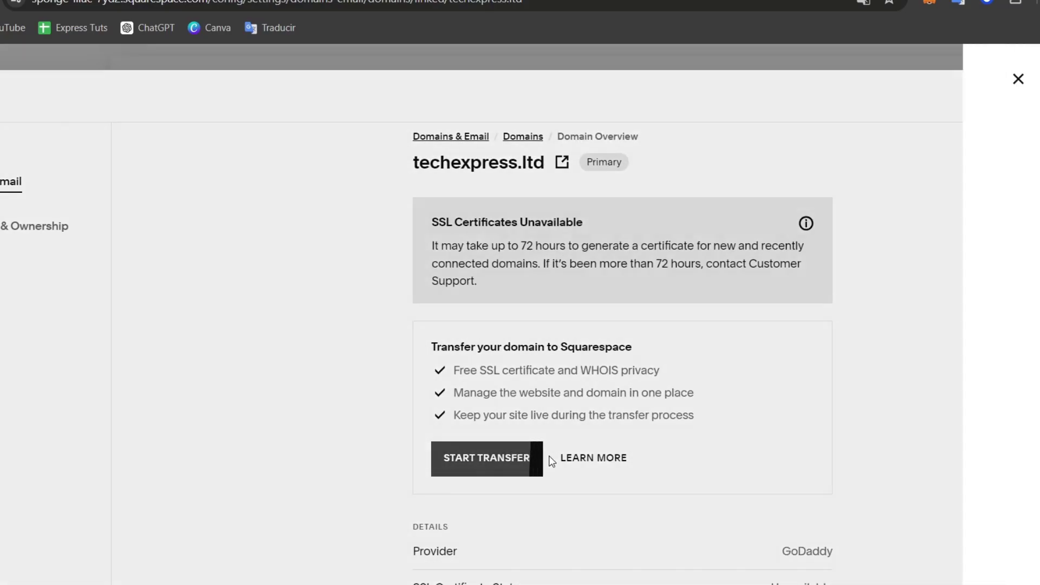
click(486, 457)
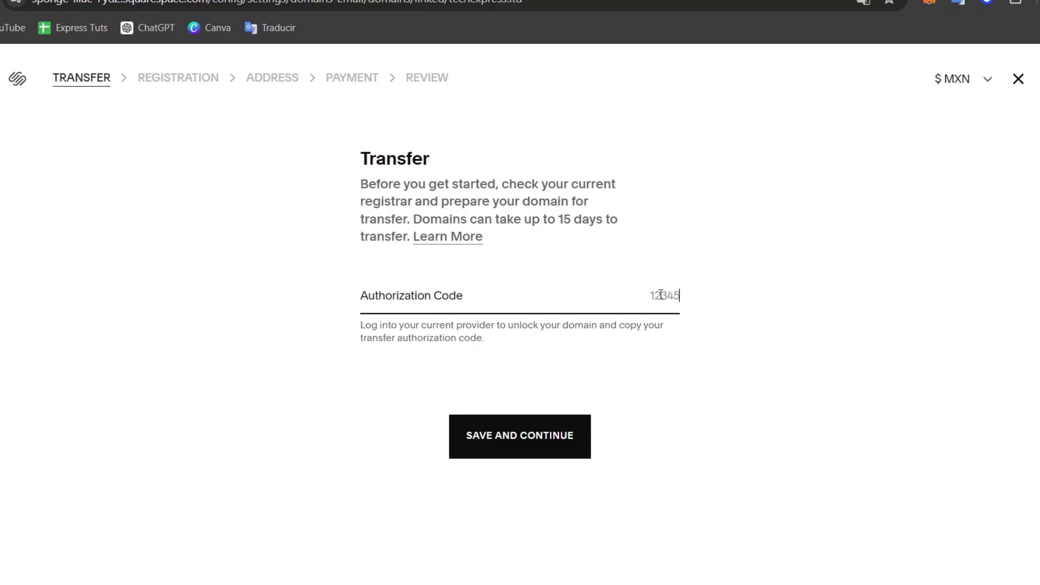
double_click(519, 184)
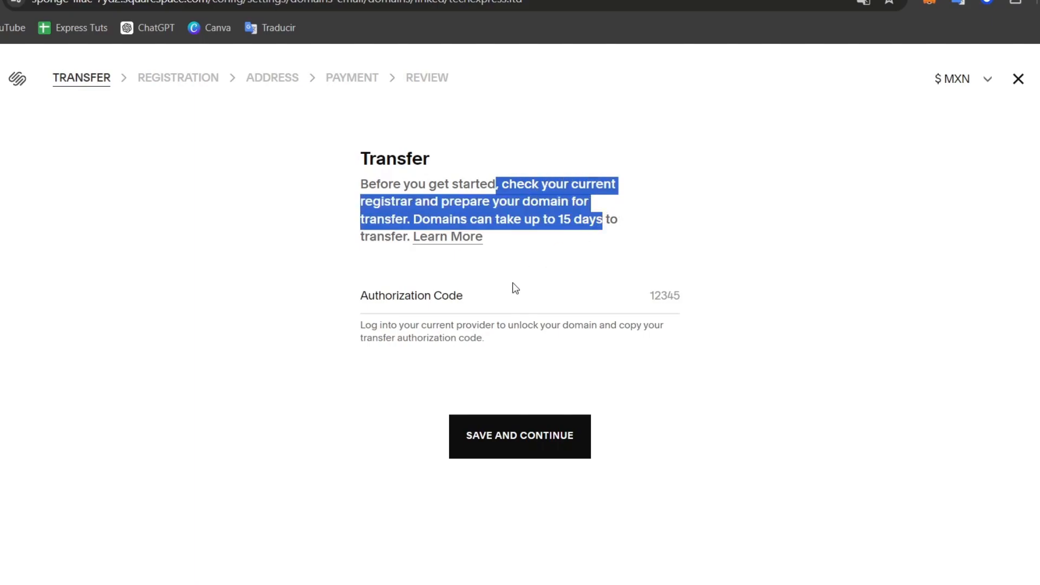
click(663, 295)
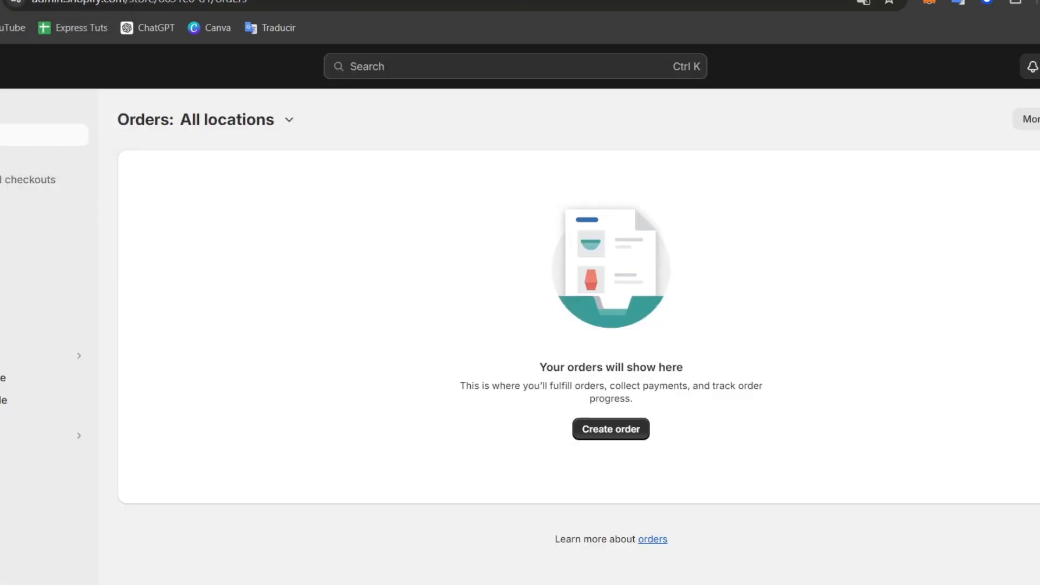
mouse_move(565, 271)
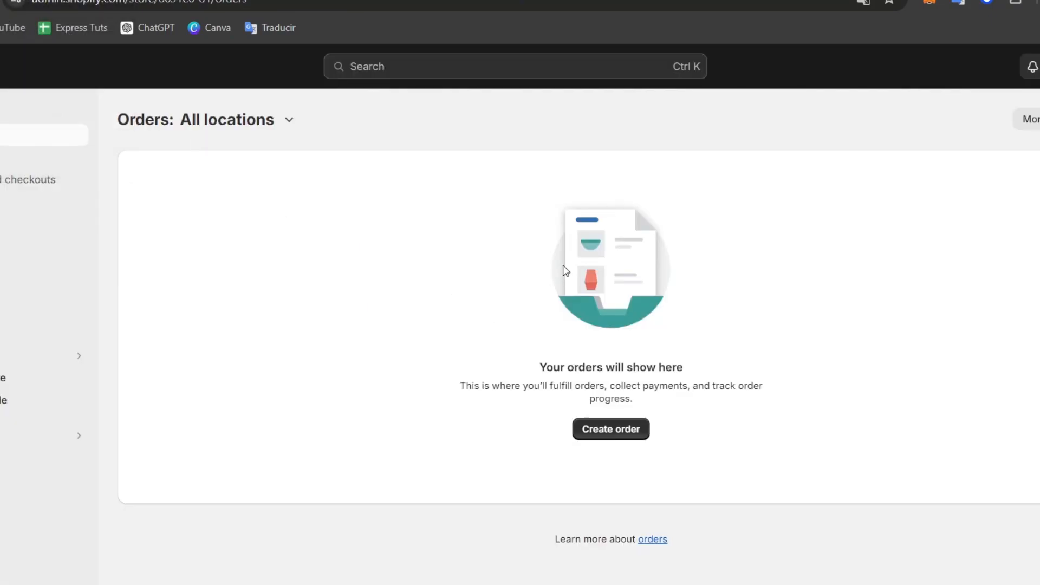
mouse_move(442, 434)
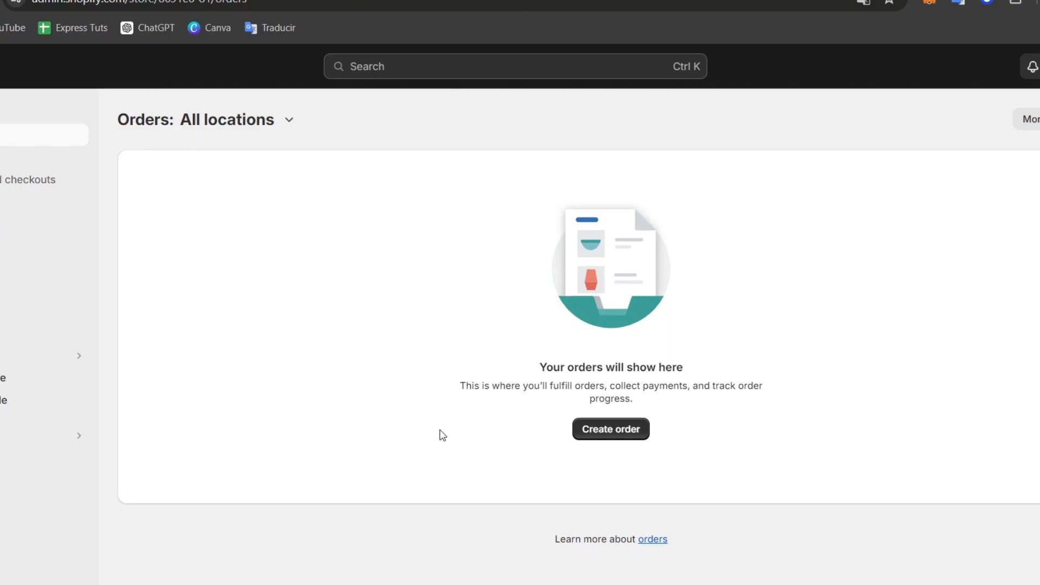
mouse_move(704, 462)
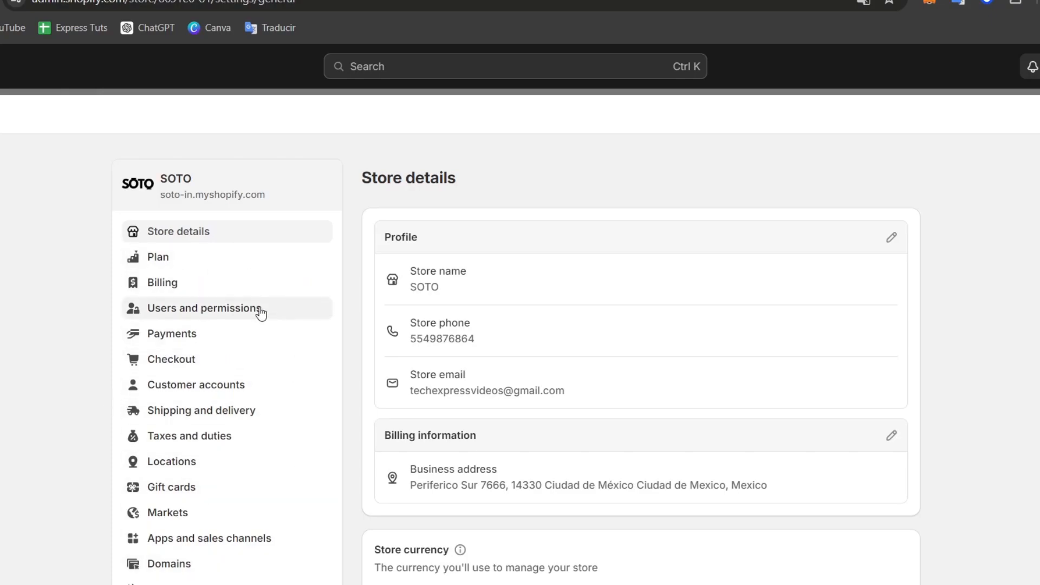
Open Domains from the SOTO store's settings sidebar
scroll(down, 3)
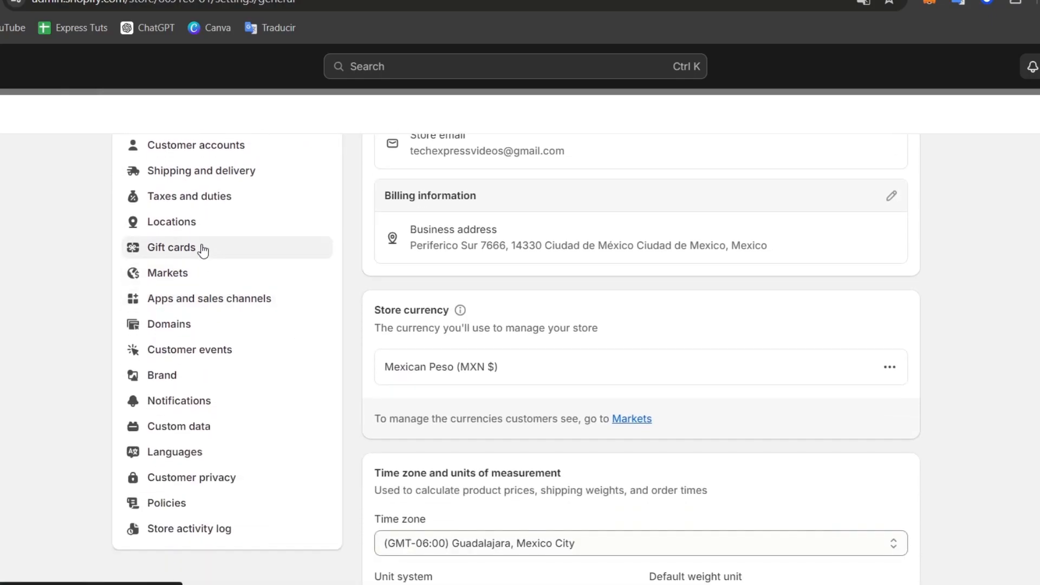
click(167, 324)
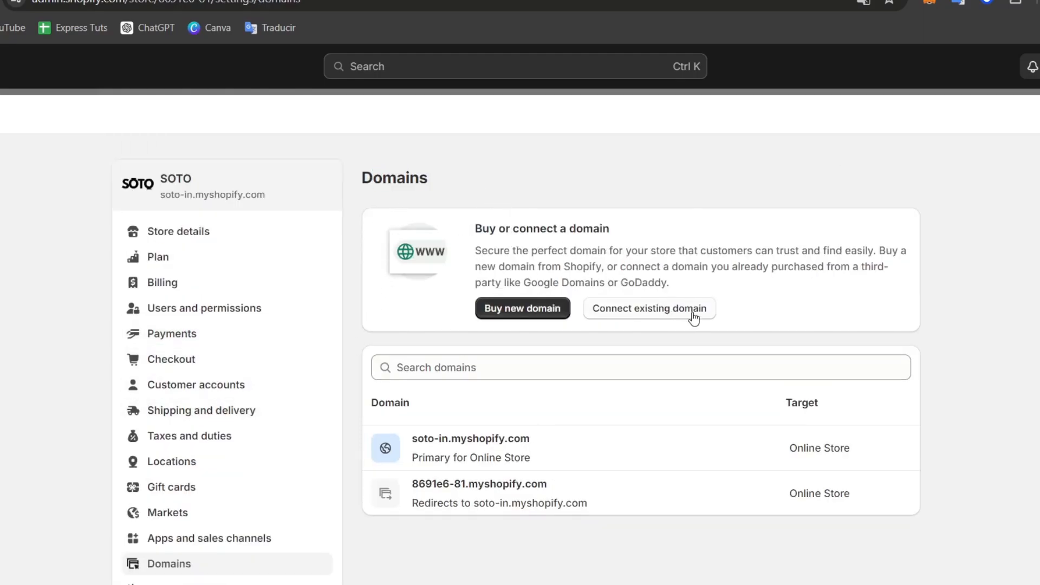
Connect existing domain techexpress.ltd, then go back to the store's domain list
click(648, 308)
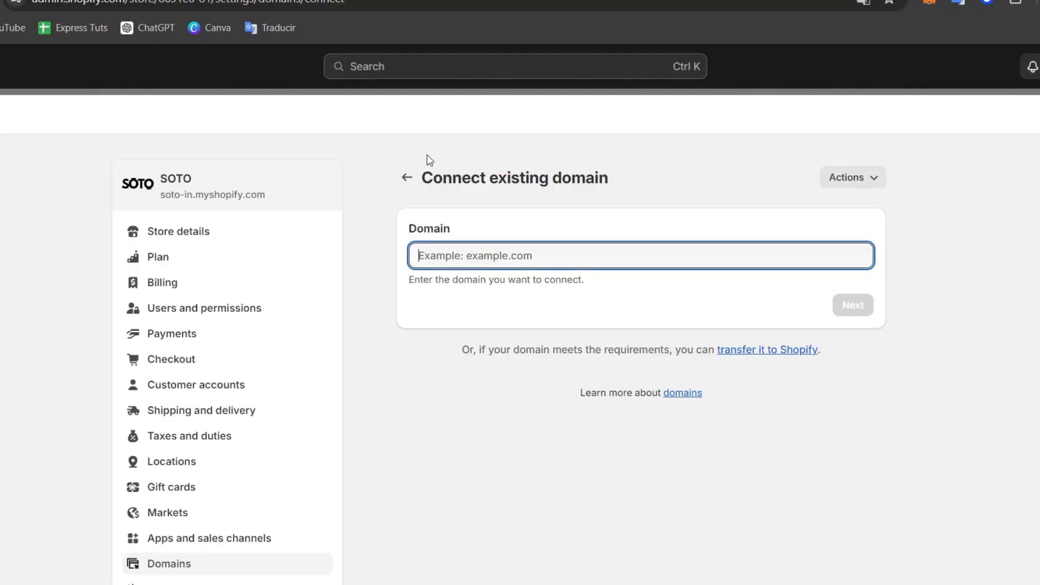
text(tech)
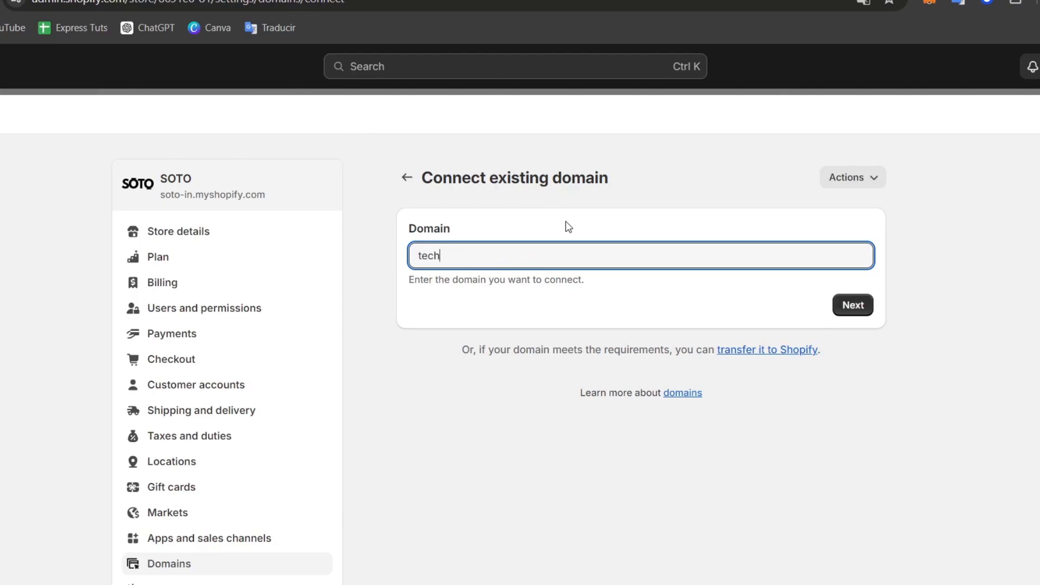
text(express.ltd)
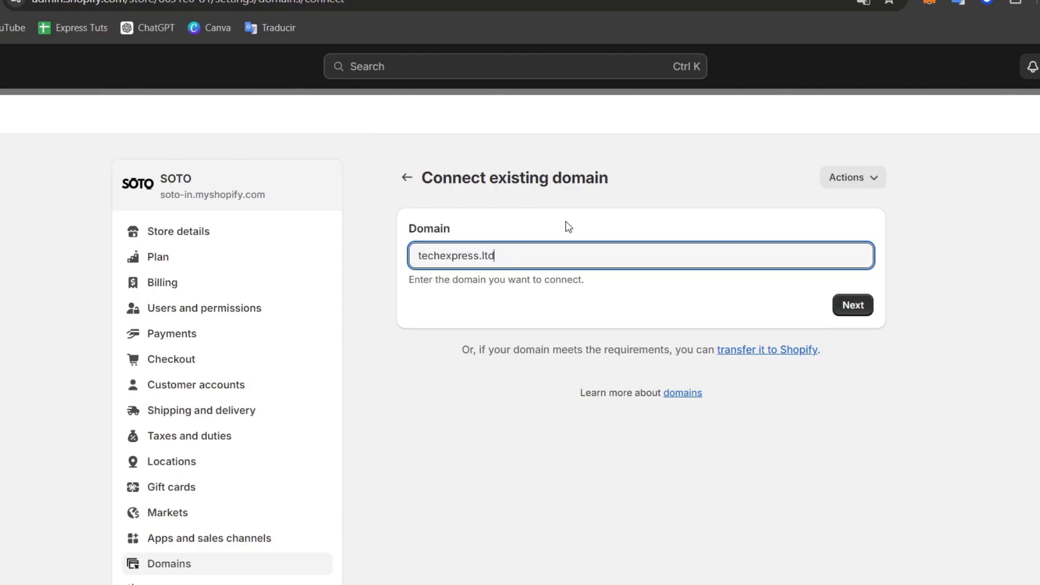
click(852, 305)
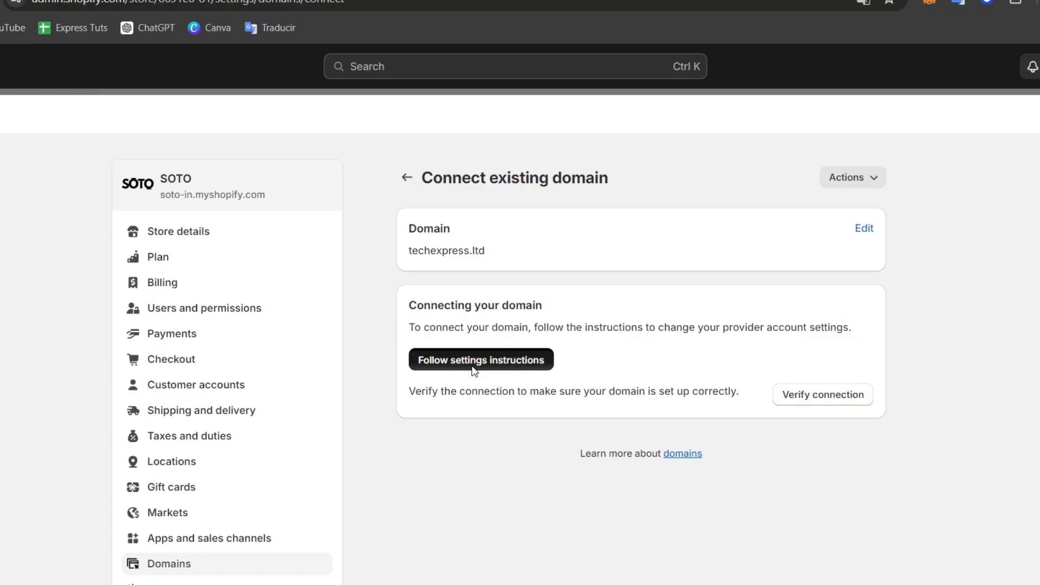
mouse_move(709, 284)
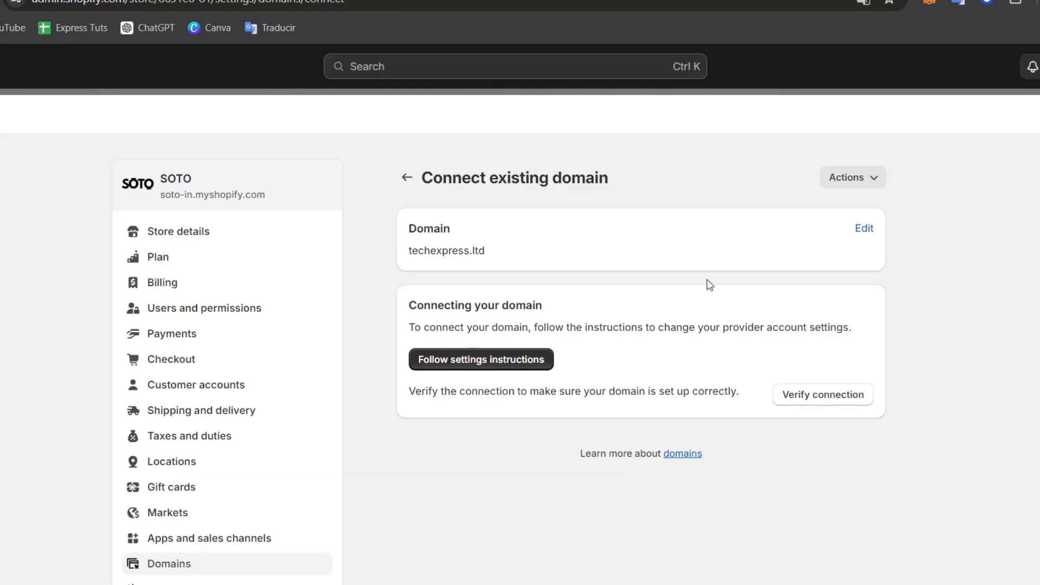
click(822, 395)
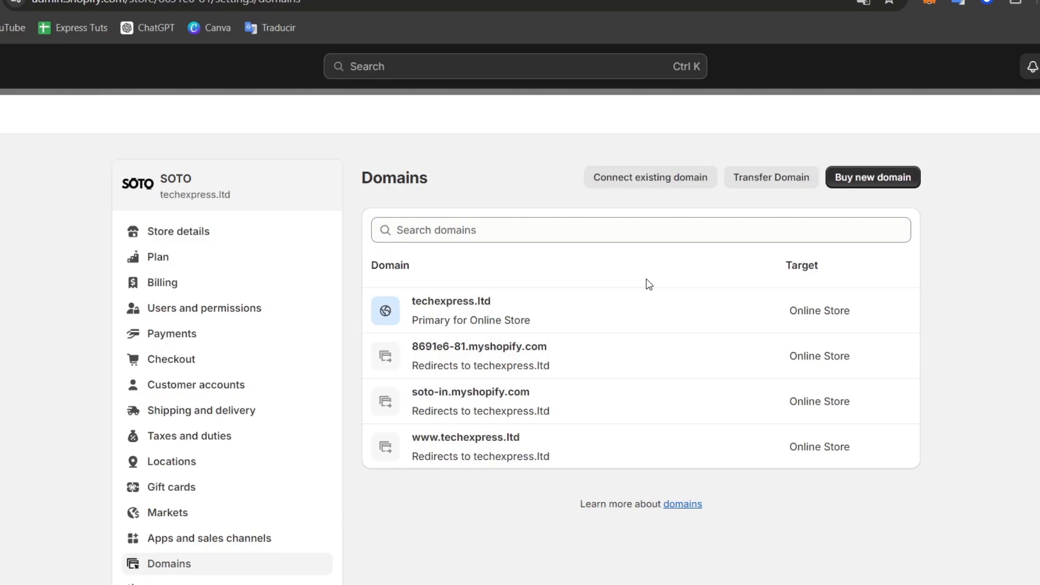
Check techexpress.ltd's details, then view the A, CNAME and TXT record instructions
click(450, 310)
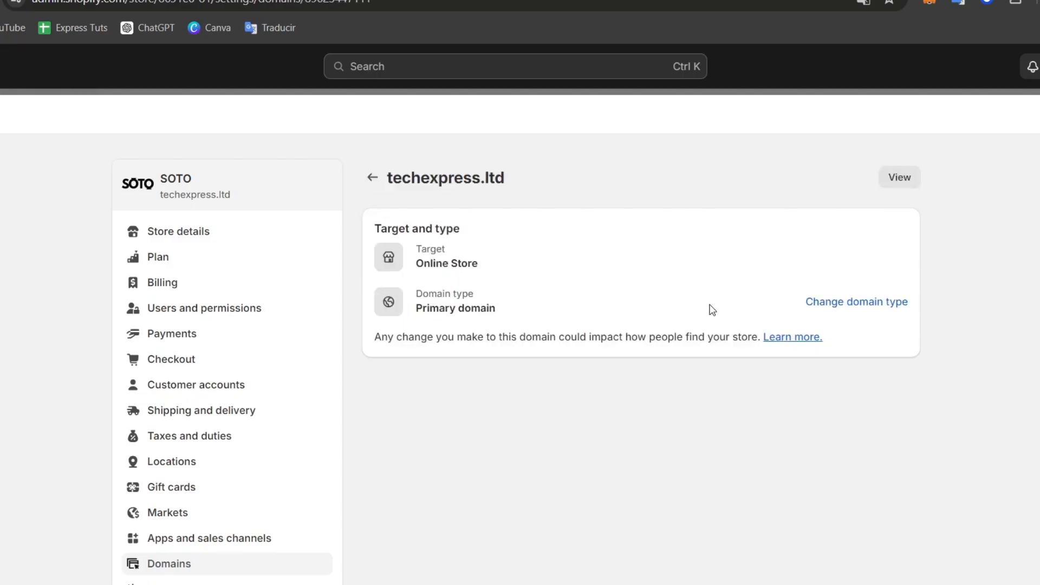
mouse_move(373, 177)
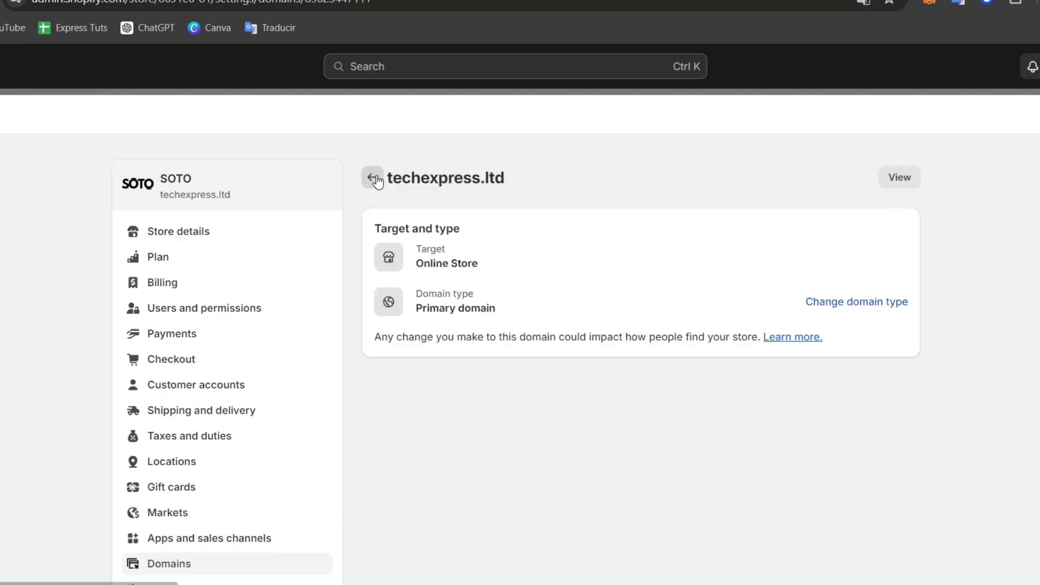
click(372, 177)
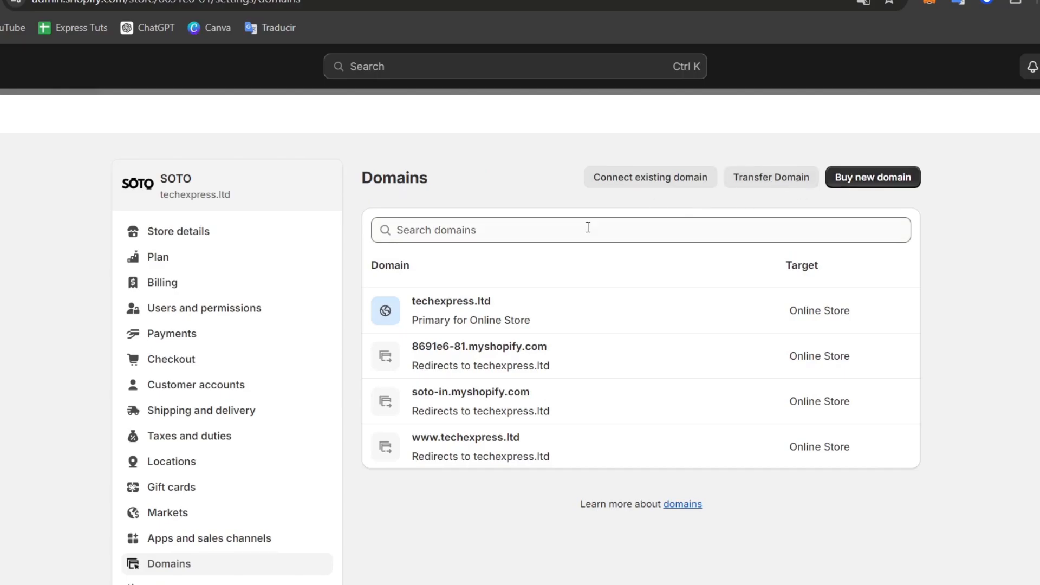
click(649, 177)
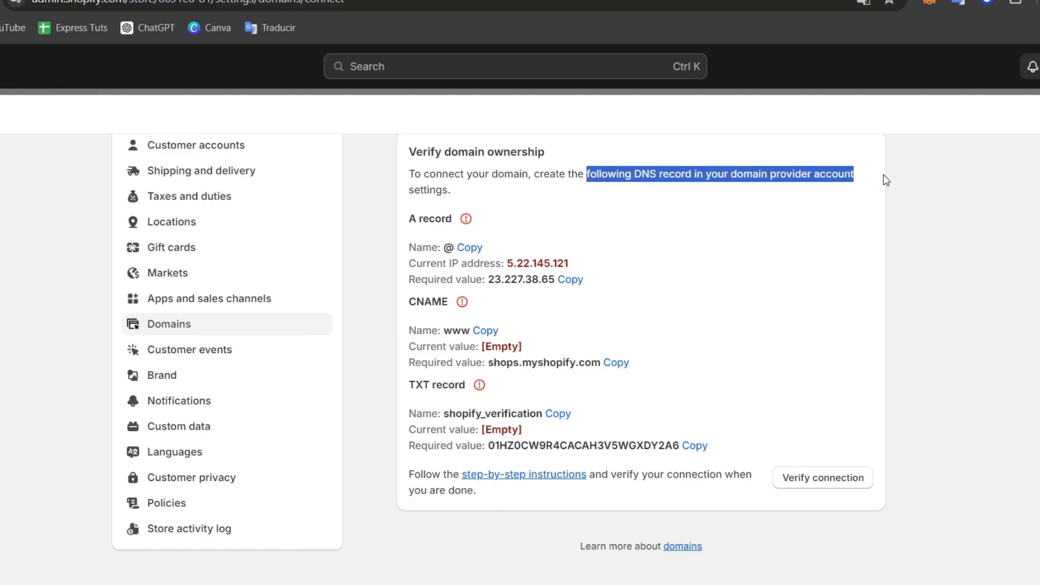
mouse_move(895, 180)
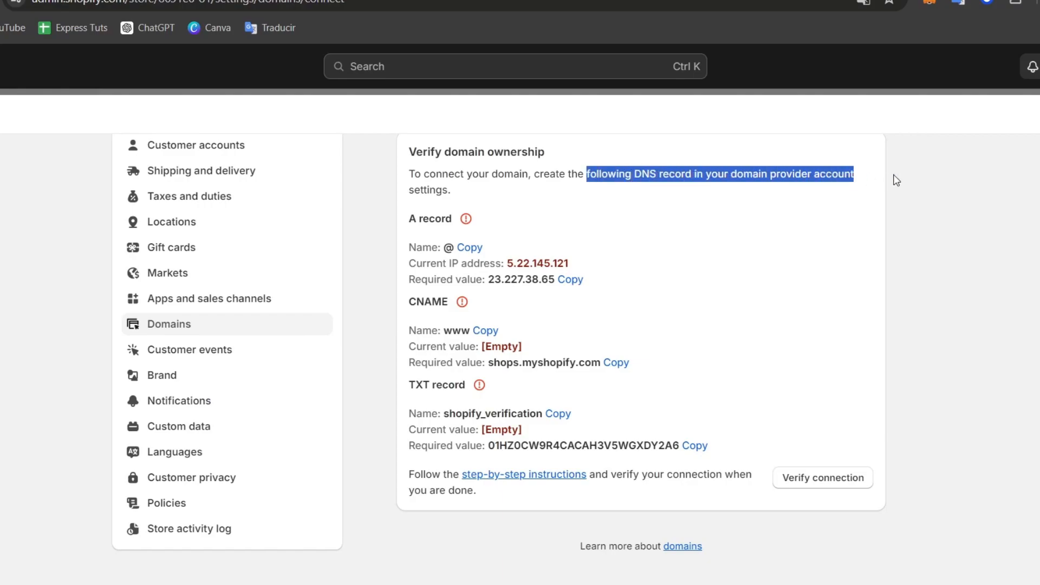
mouse_move(879, 174)
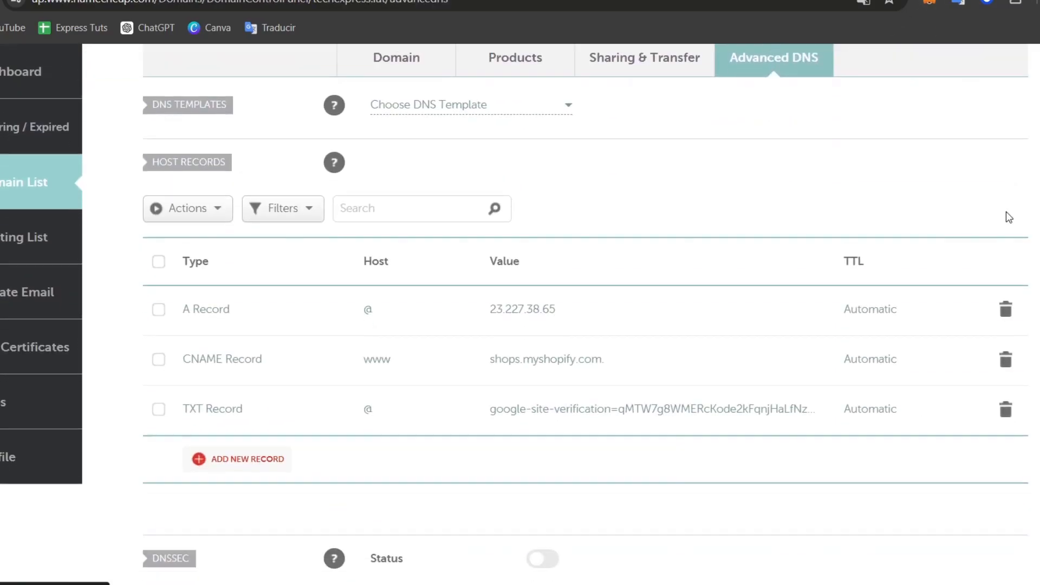
scroll(down, 3)
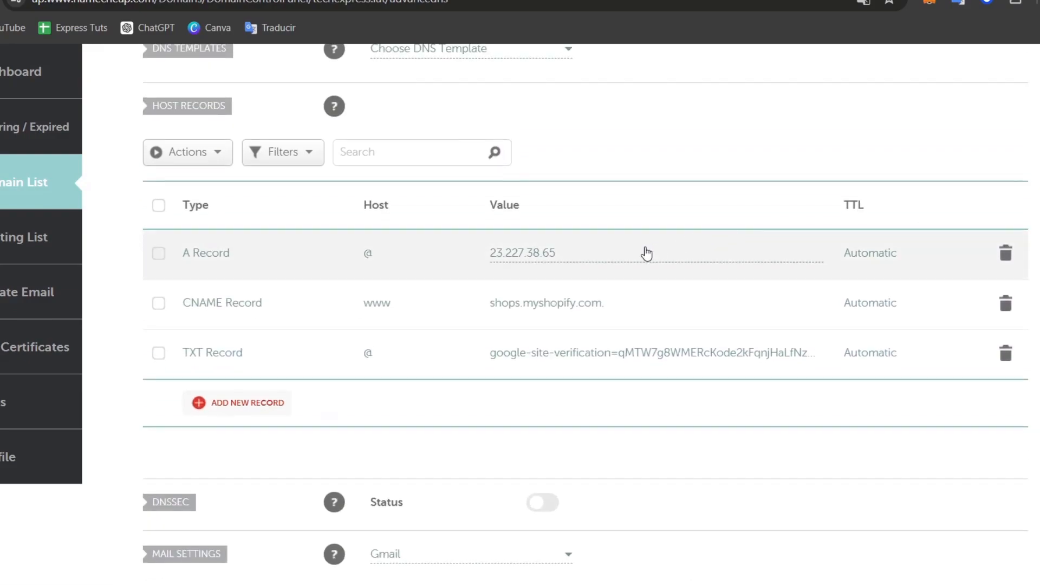
click(236, 402)
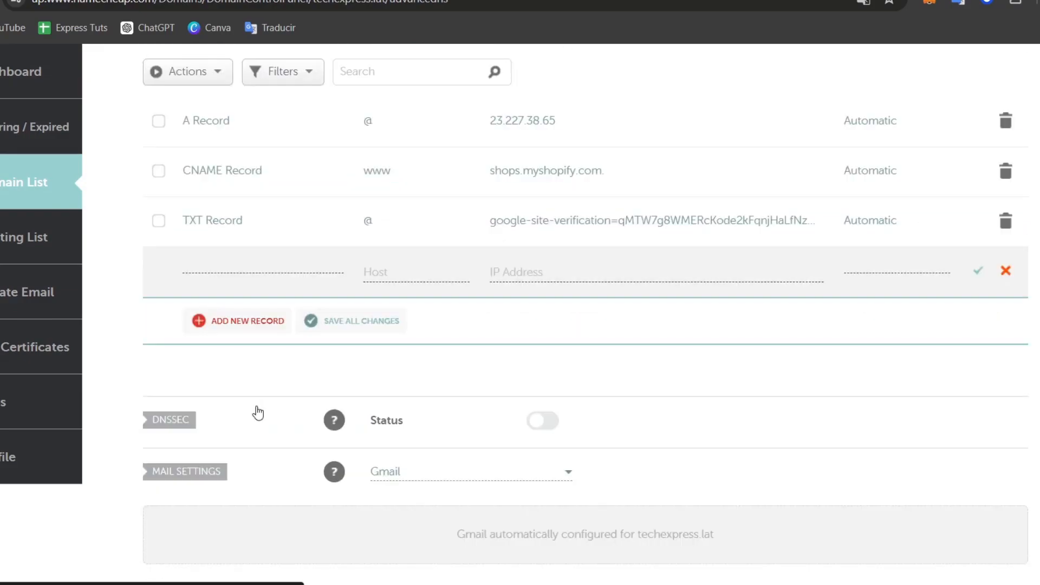
click(261, 272)
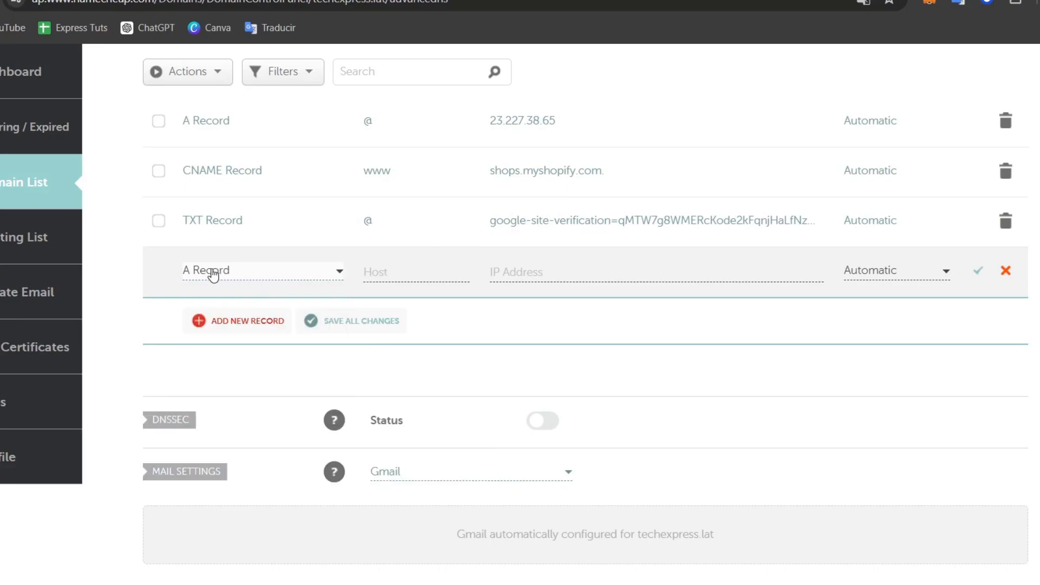
text(@)
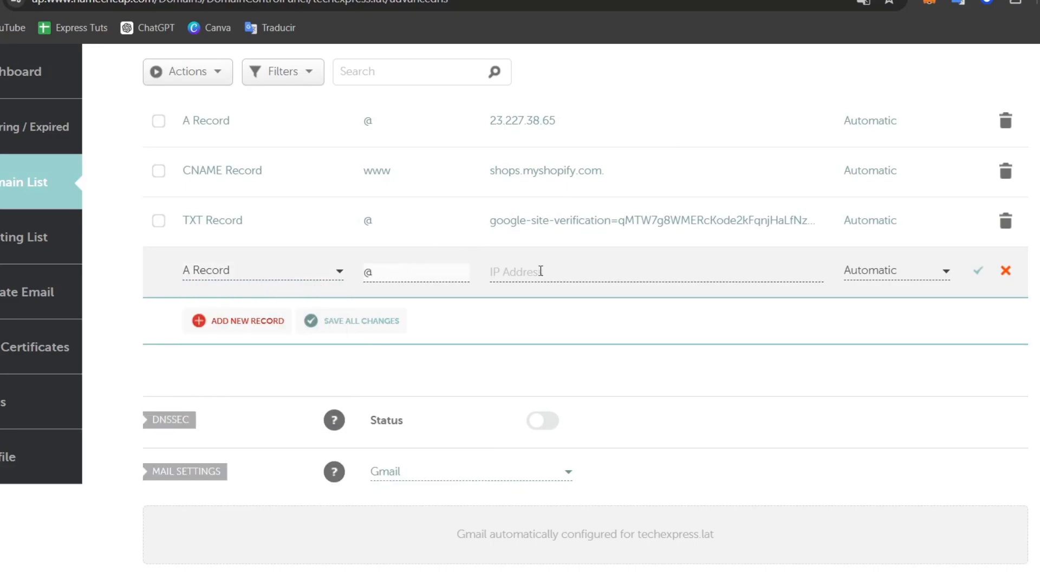
text(23.227.38.65)
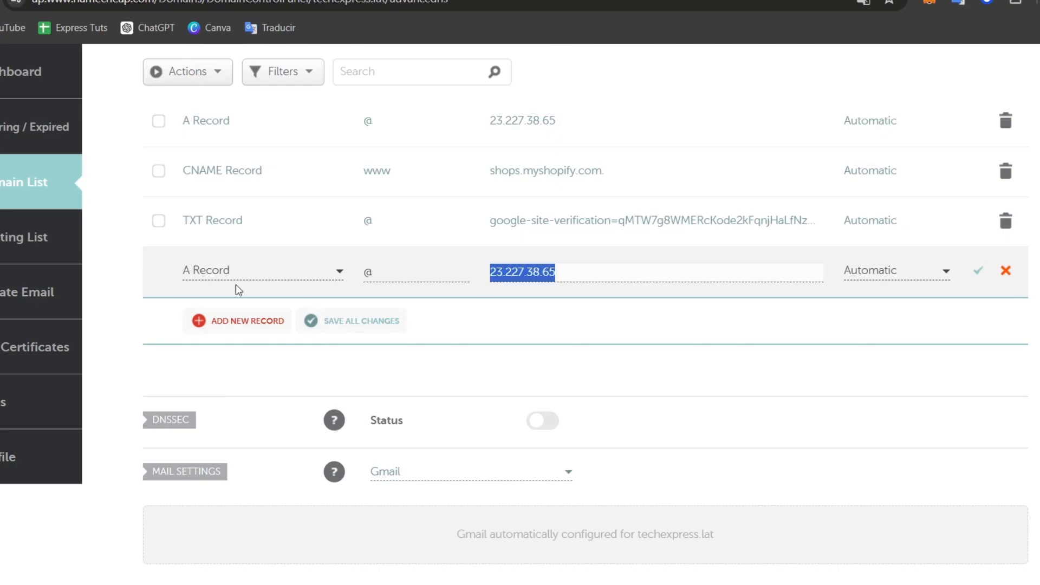
click(1005, 271)
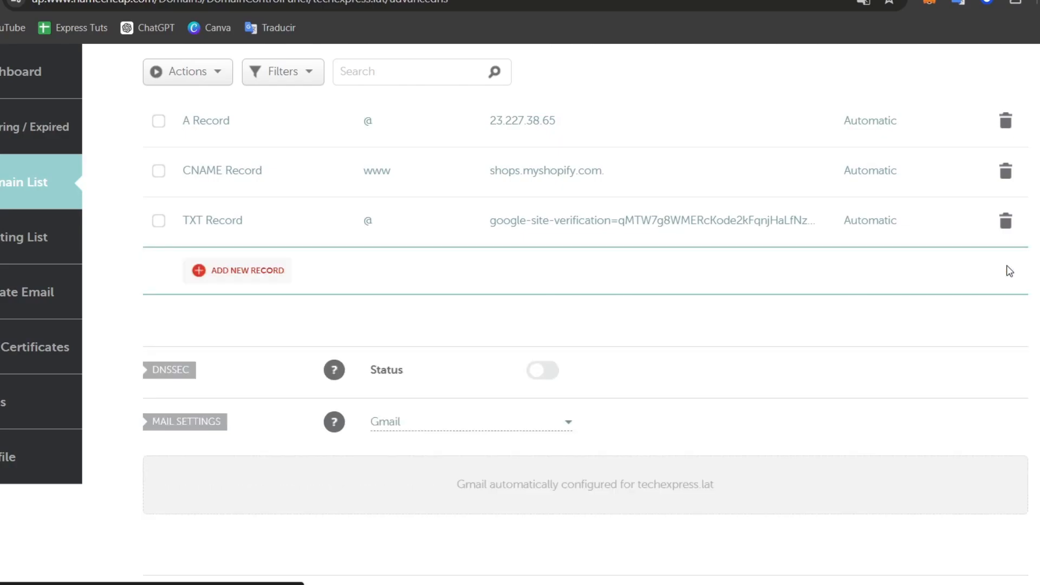
scroll(up, 3)
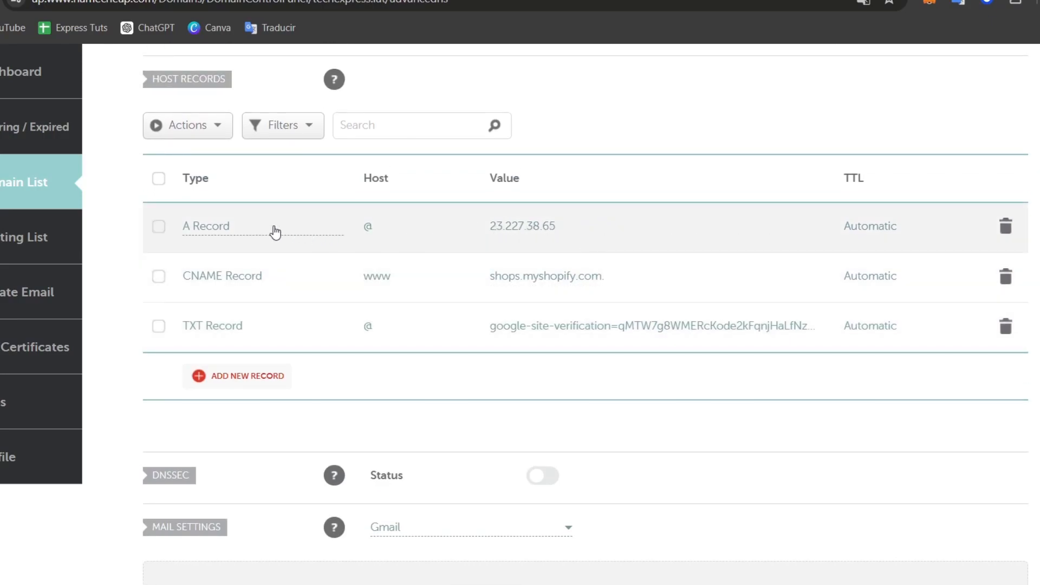
mouse_move(398, 230)
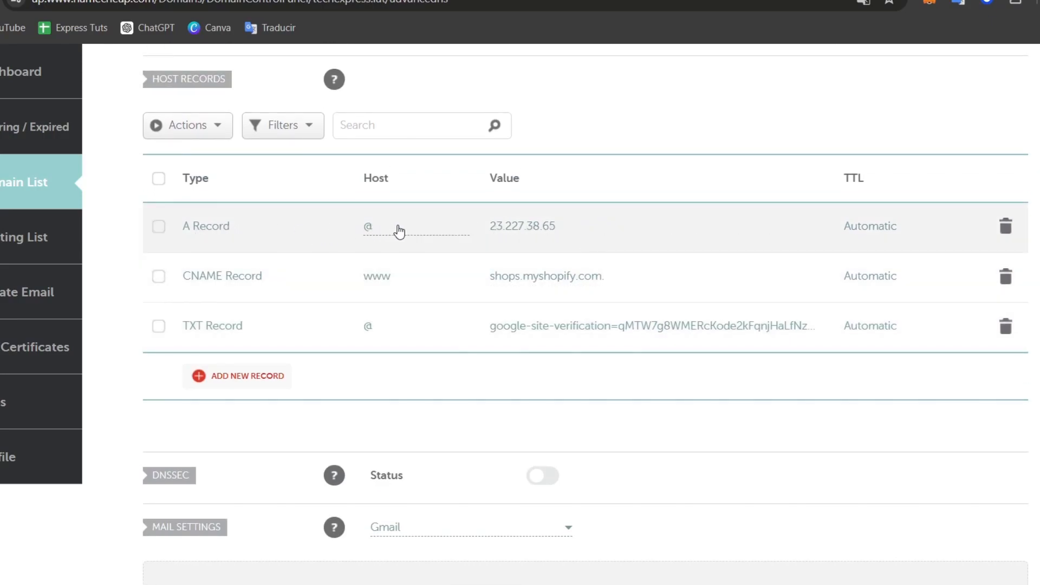
mouse_move(909, 236)
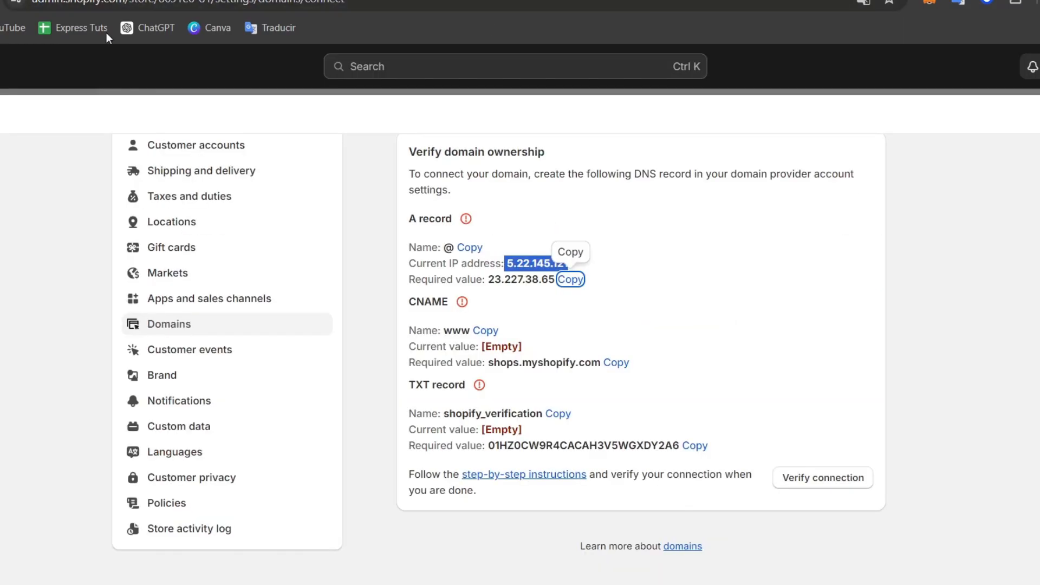
mouse_move(436, 241)
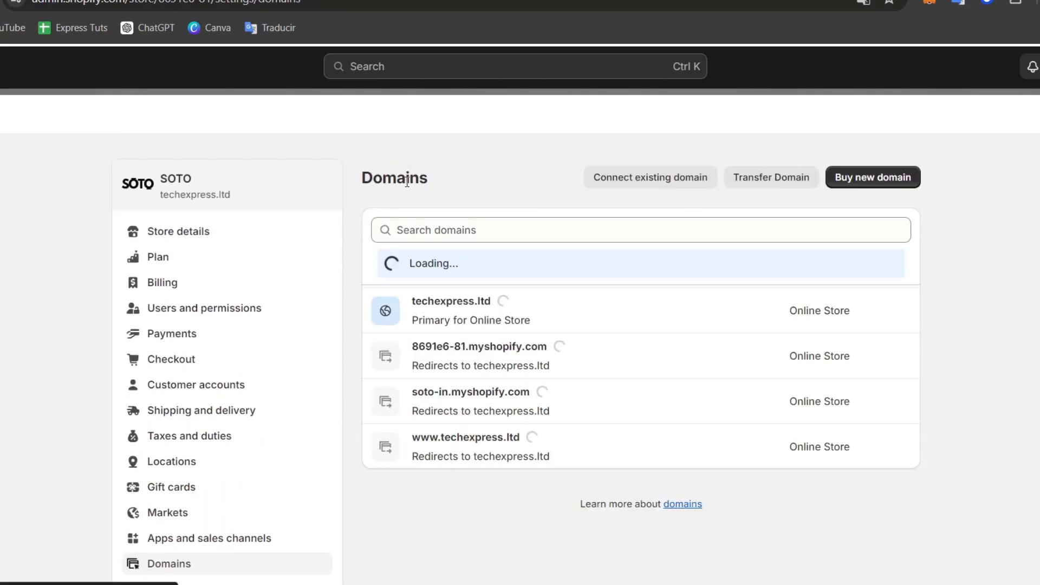
Preview the live site from techexpress.ltd's details, then return to the domain list
click(450, 301)
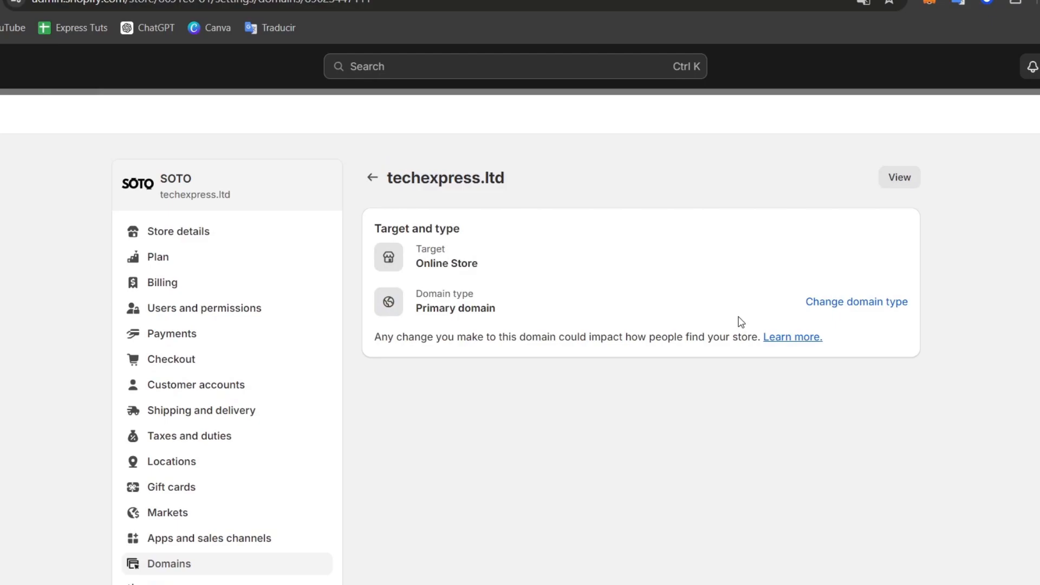
double_click(446, 177)
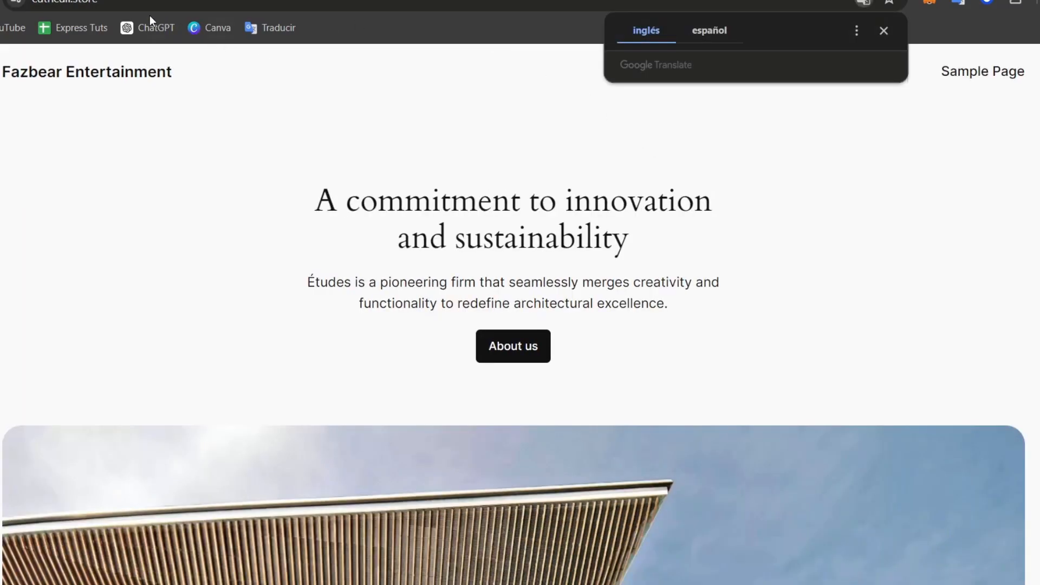
click(882, 31)
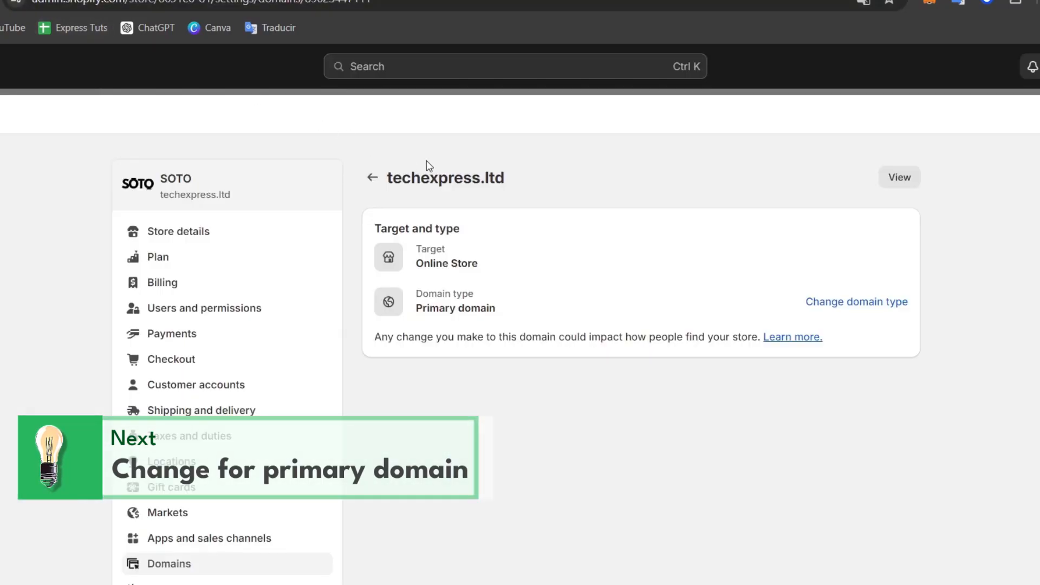
click(372, 177)
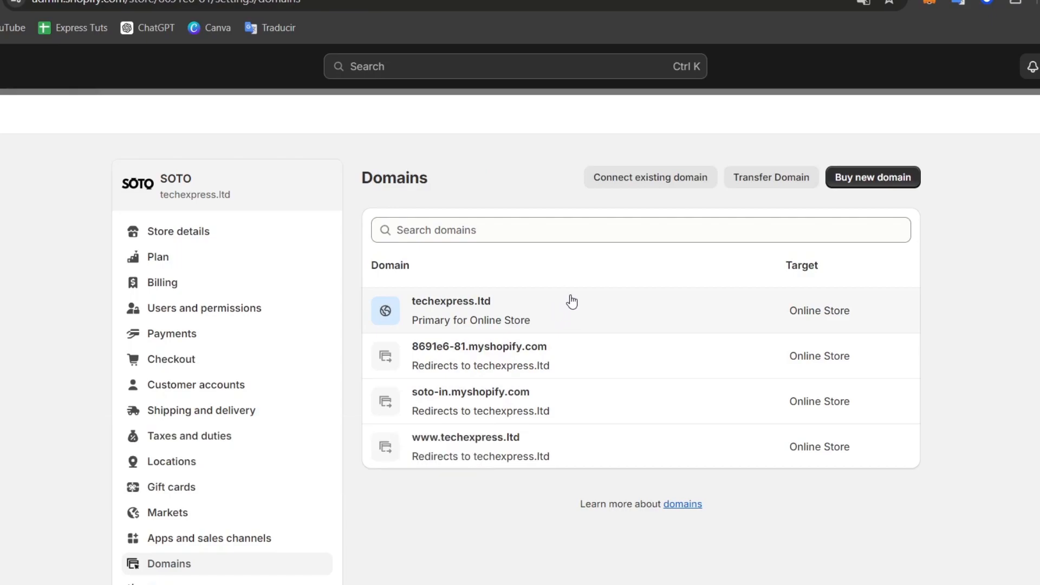
mouse_move(564, 297)
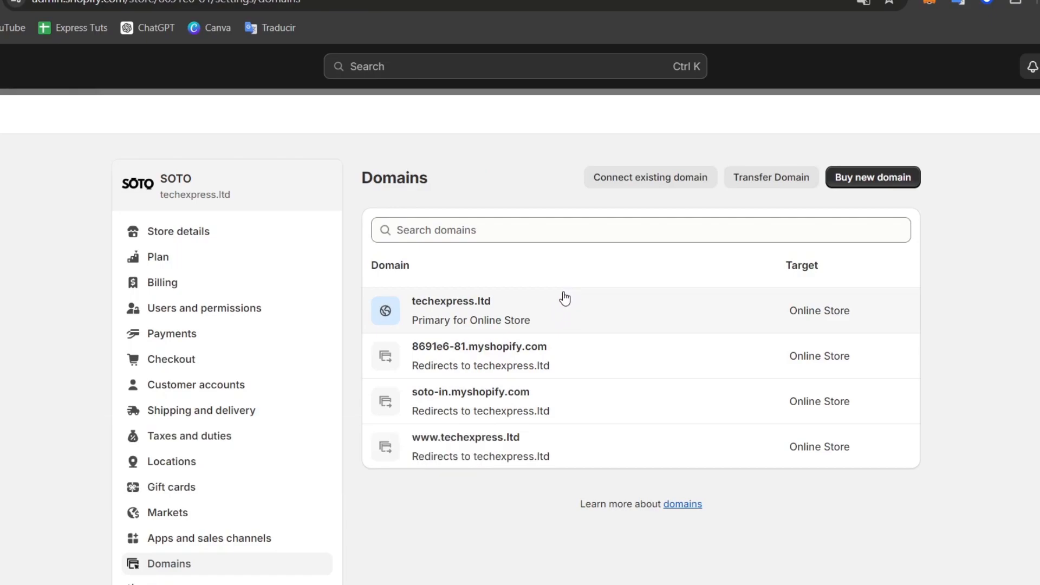
mouse_move(560, 301)
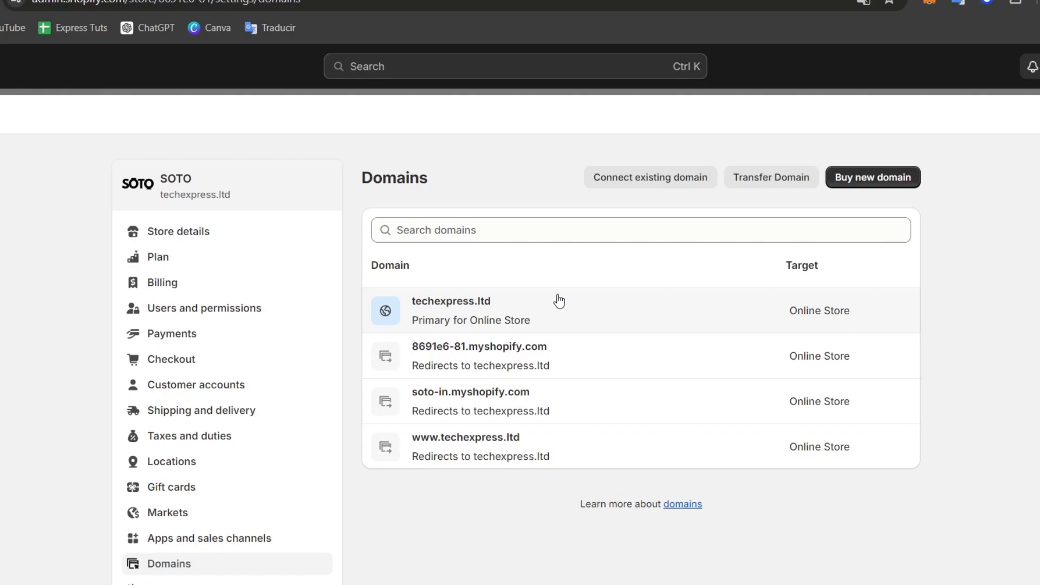
Review techexpress.ltd's domain type options, seeing Primary domain (Current), and close without changes
click(451, 301)
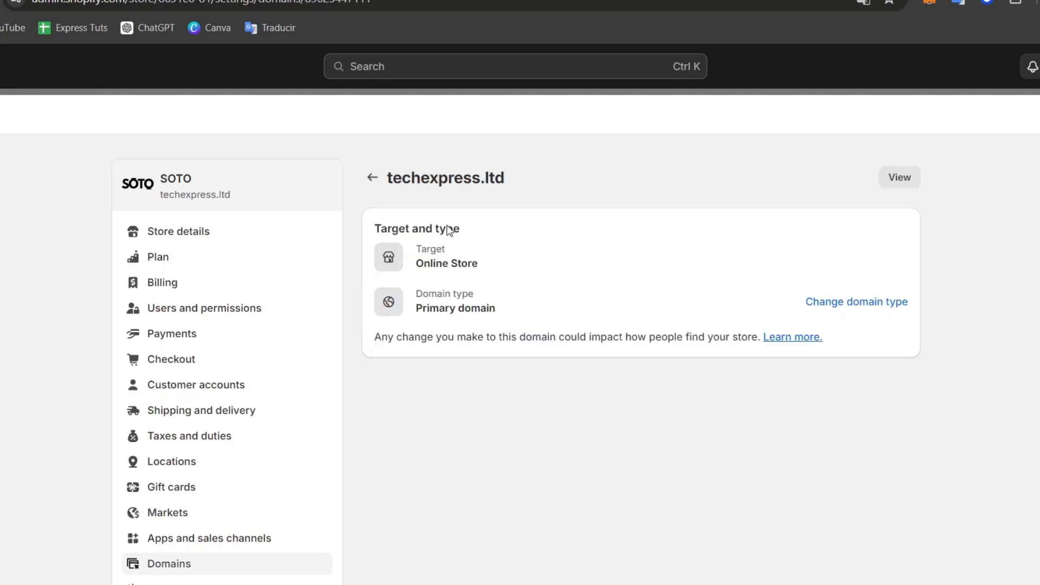
double_click(445, 177)
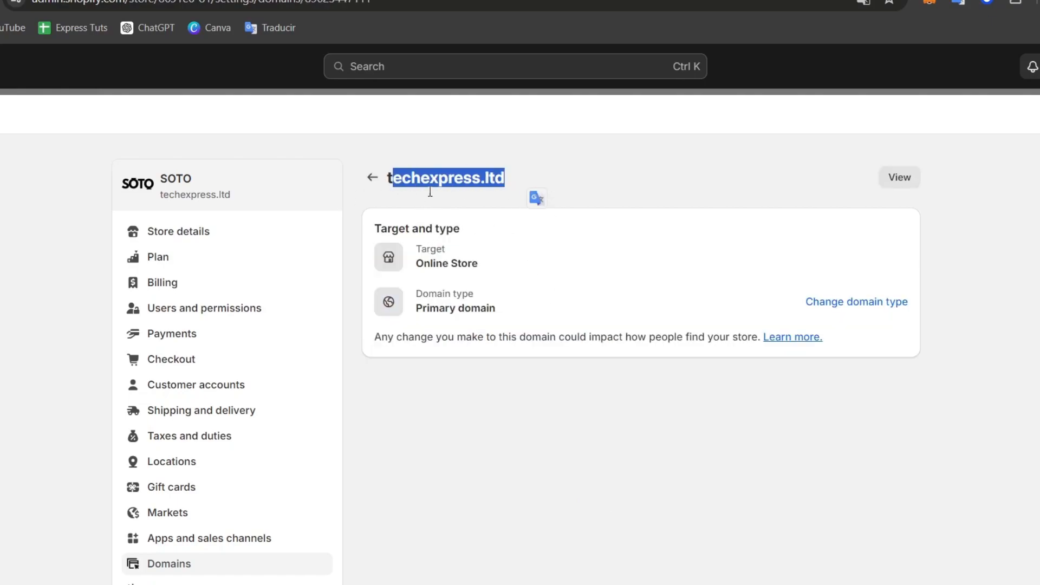
click(502, 210)
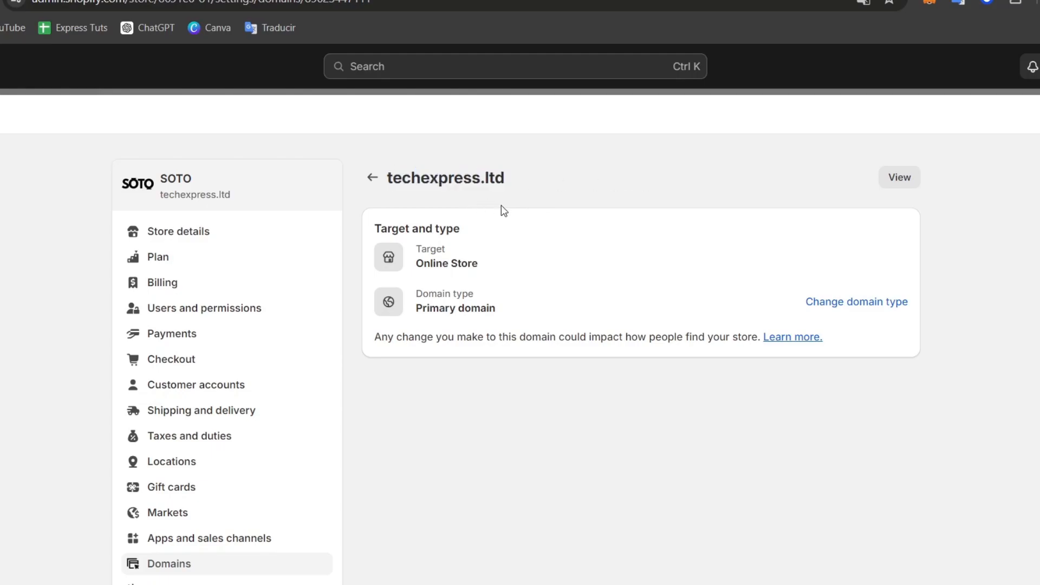
click(856, 301)
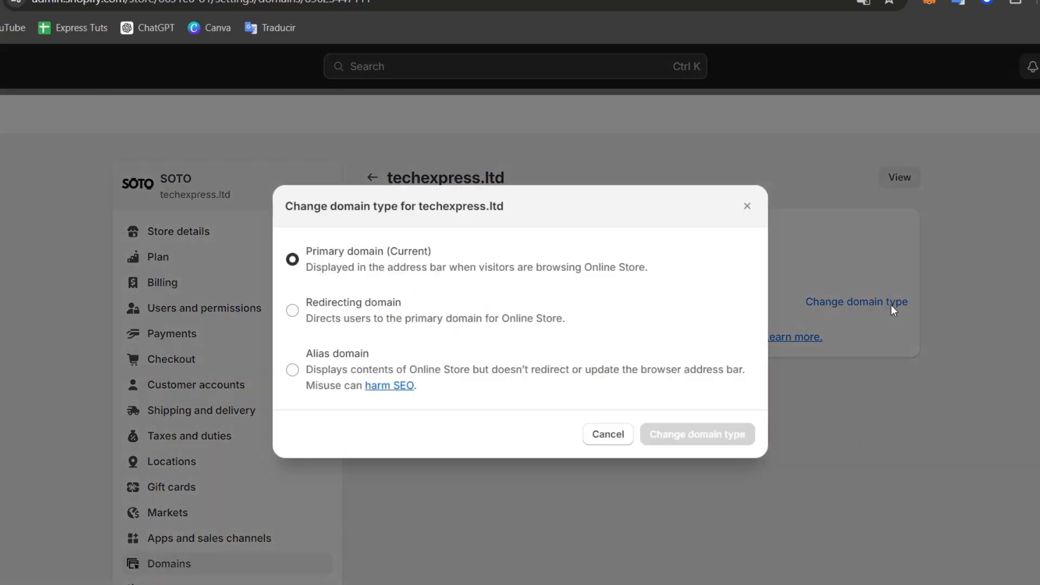
mouse_move(398, 260)
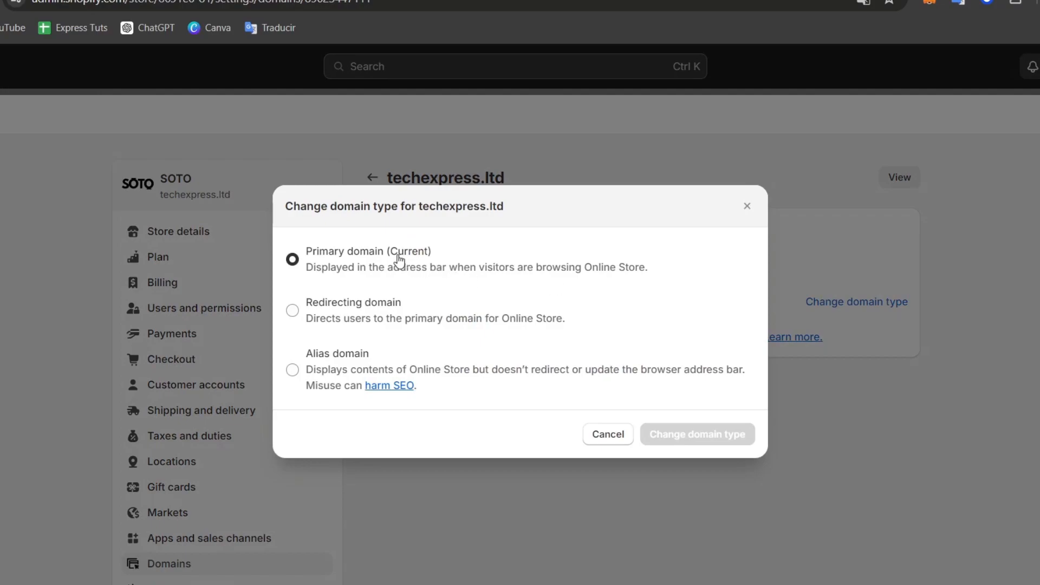
double_click(368, 251)
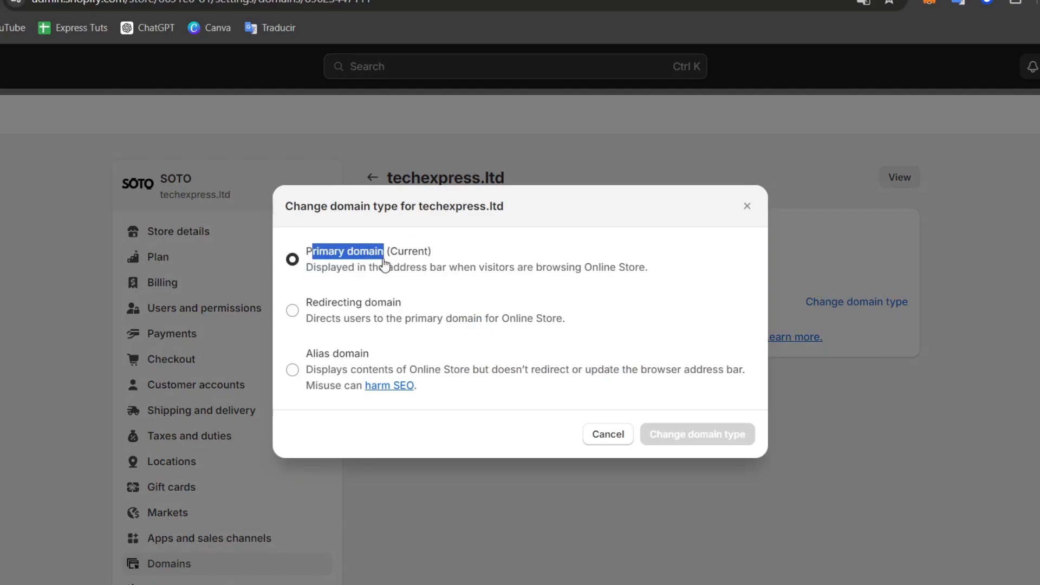
mouse_move(671, 280)
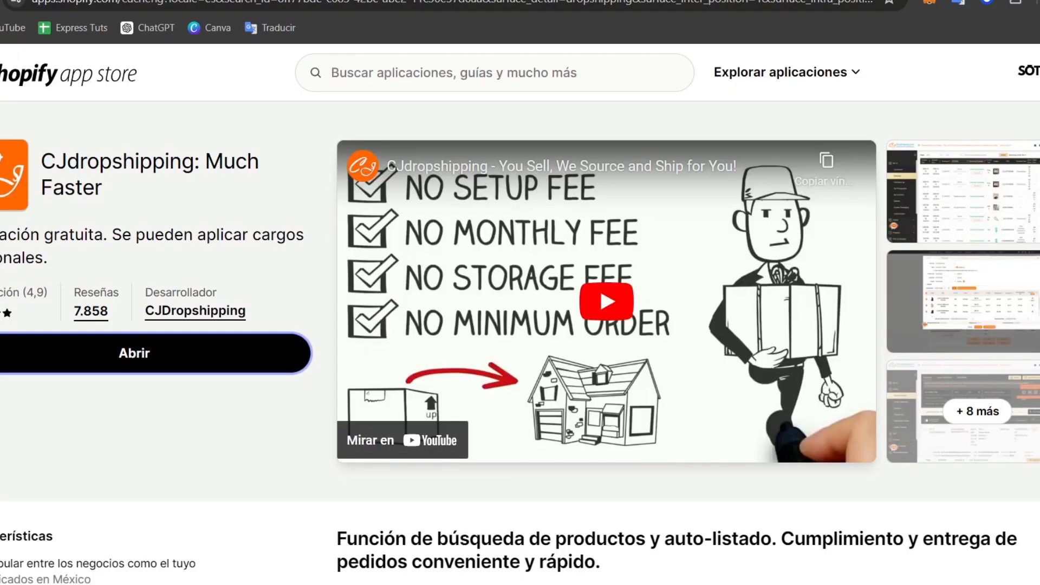
click(133, 352)
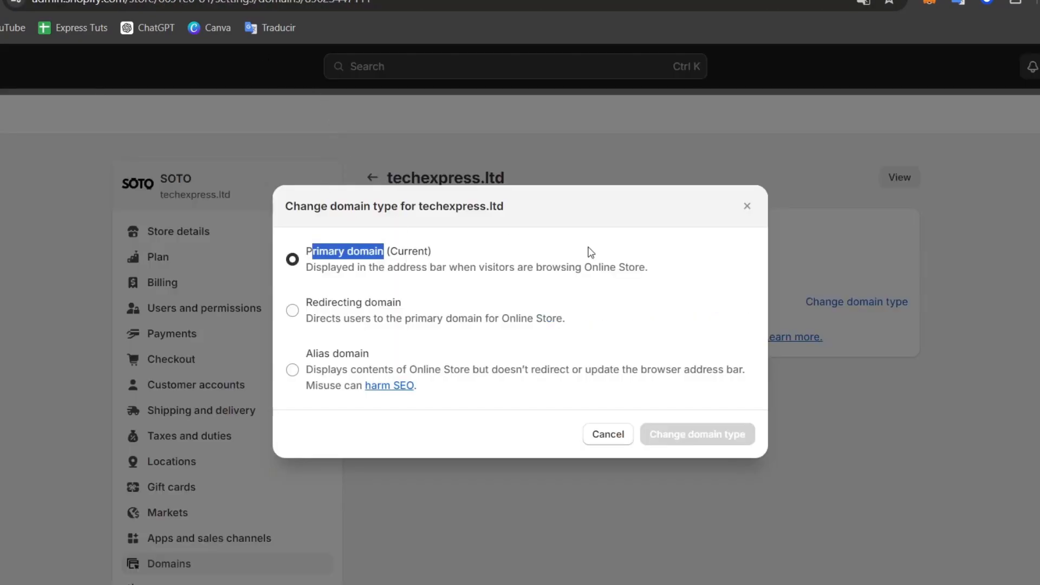
click(607, 434)
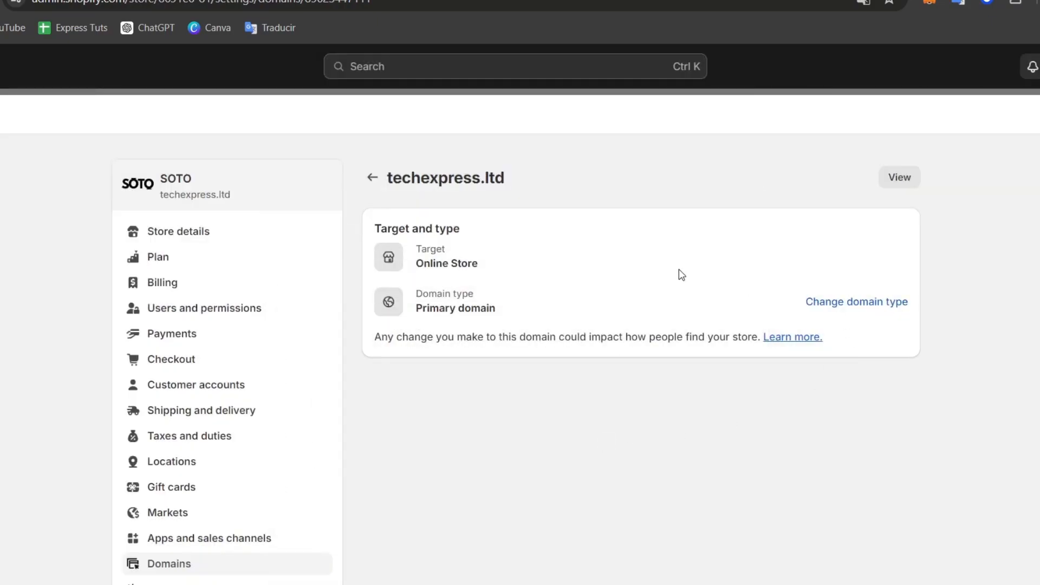
Go back from techexpress.ltd's details to the list of domains
click(372, 177)
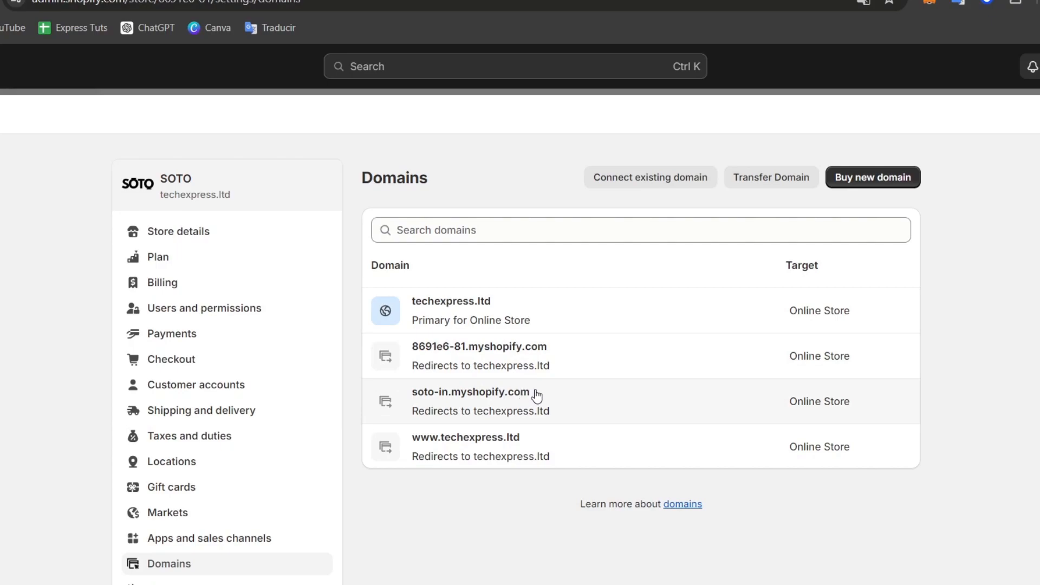
mouse_move(659, 378)
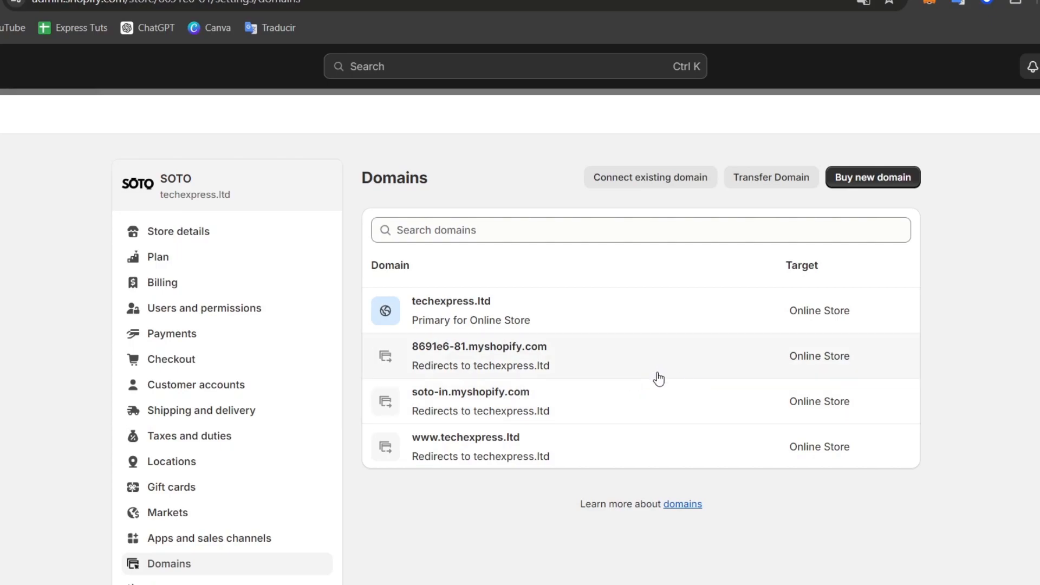
mouse_move(418, 468)
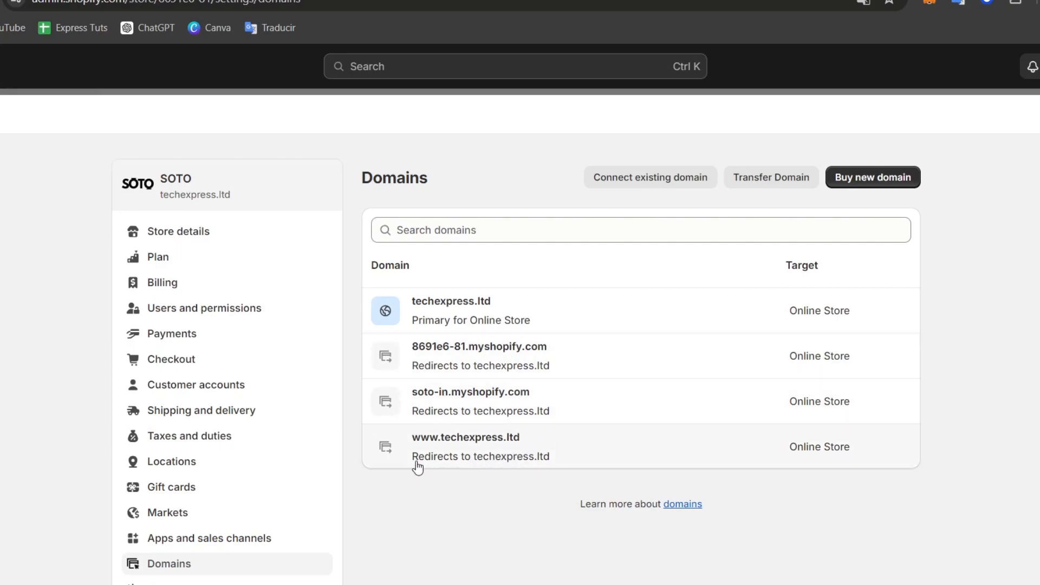
mouse_move(466, 428)
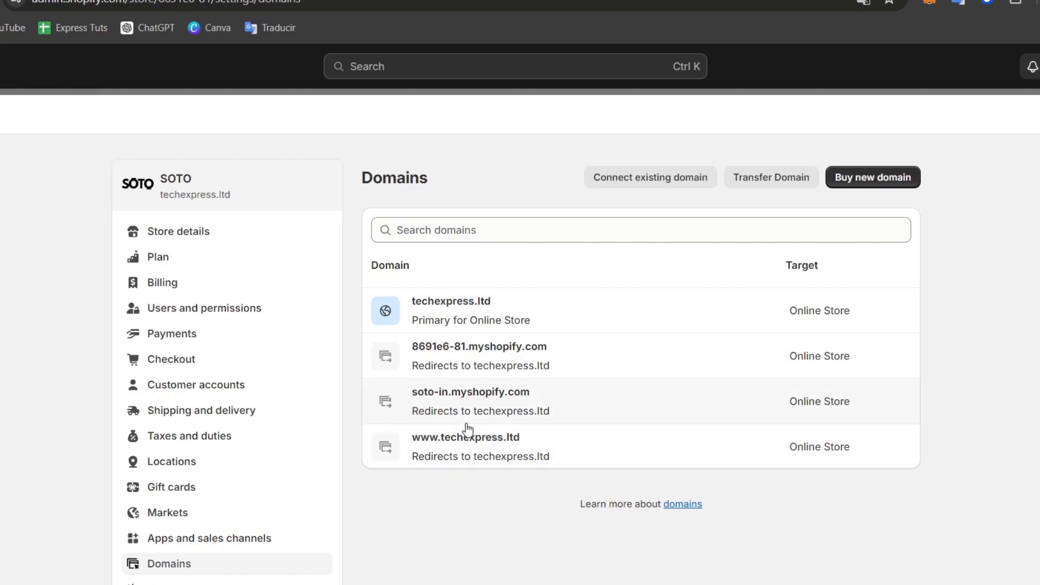
mouse_move(529, 386)
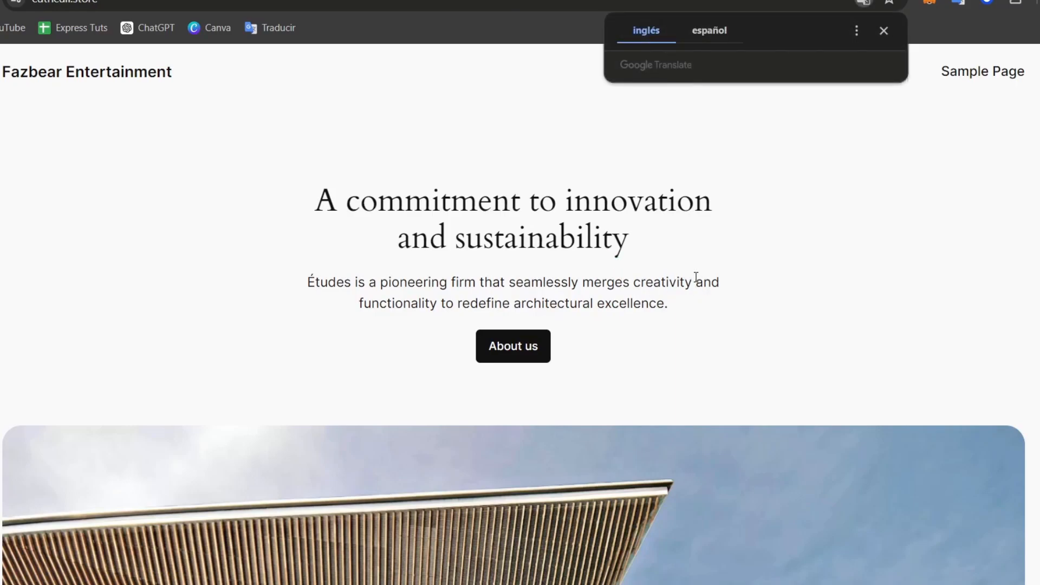
Dismiss Chrome's Google Translate popup
click(882, 30)
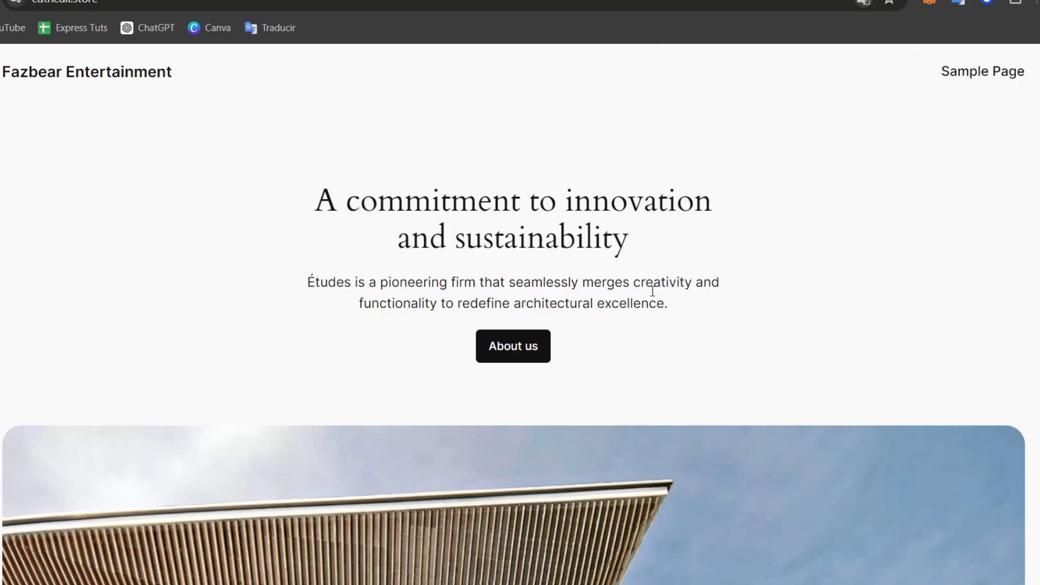
mouse_move(640, 321)
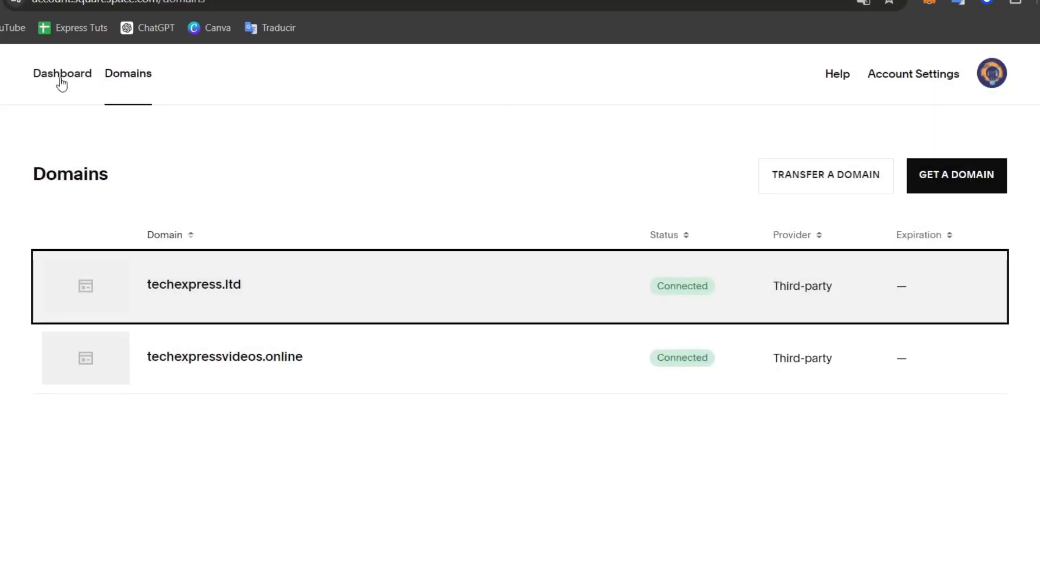
Return to the Shopify admin's Online Store Themes page, where Trade is the current theme
click(62, 74)
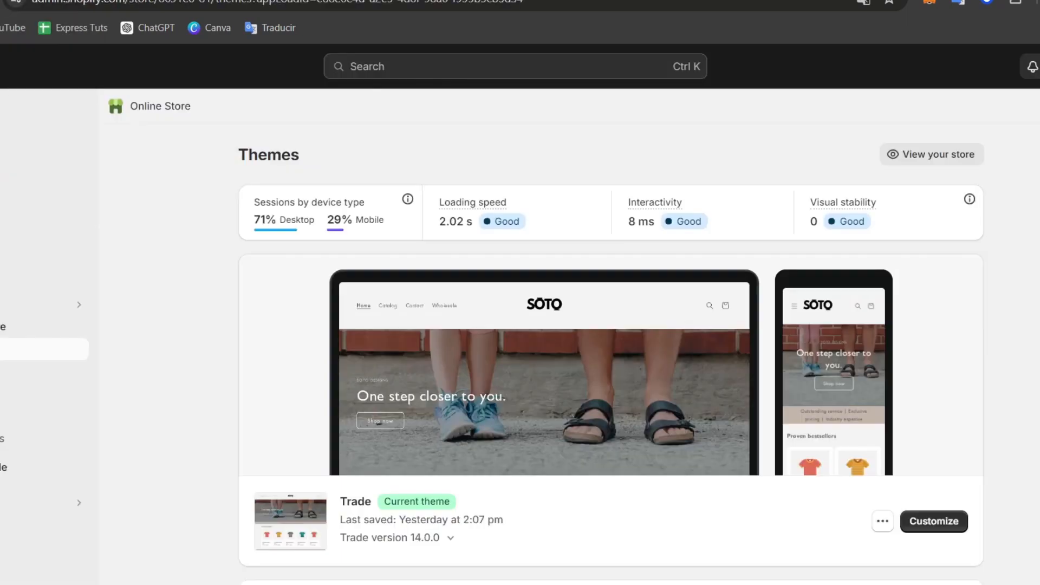
scroll(down, 3)
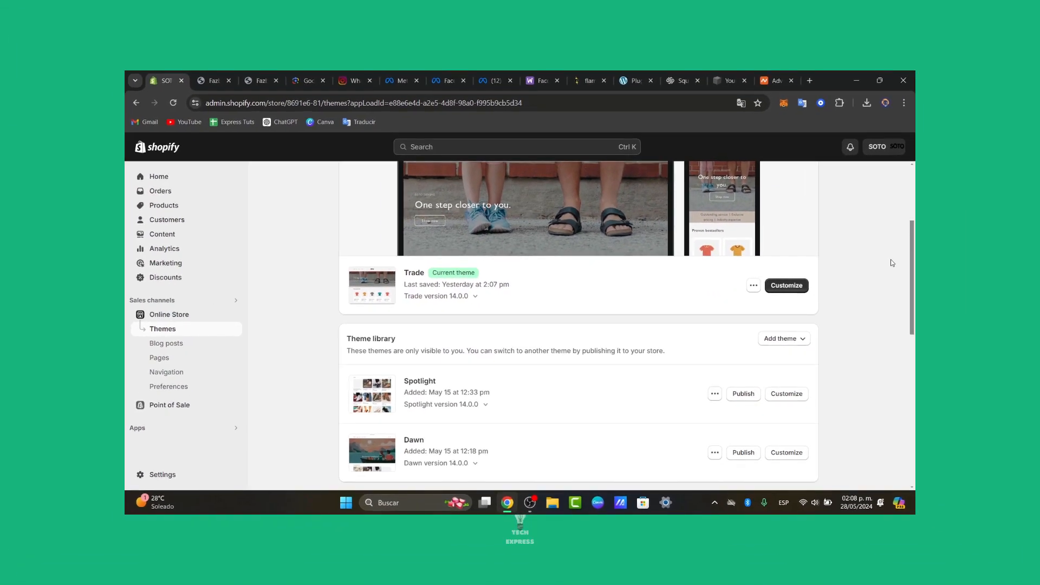
scroll(up, 3)
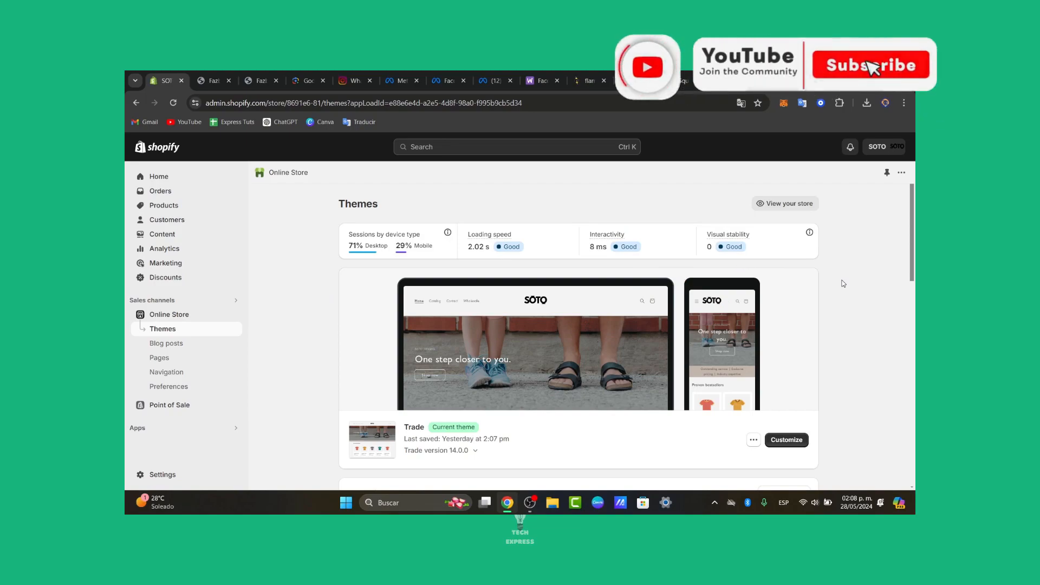
click(869, 64)
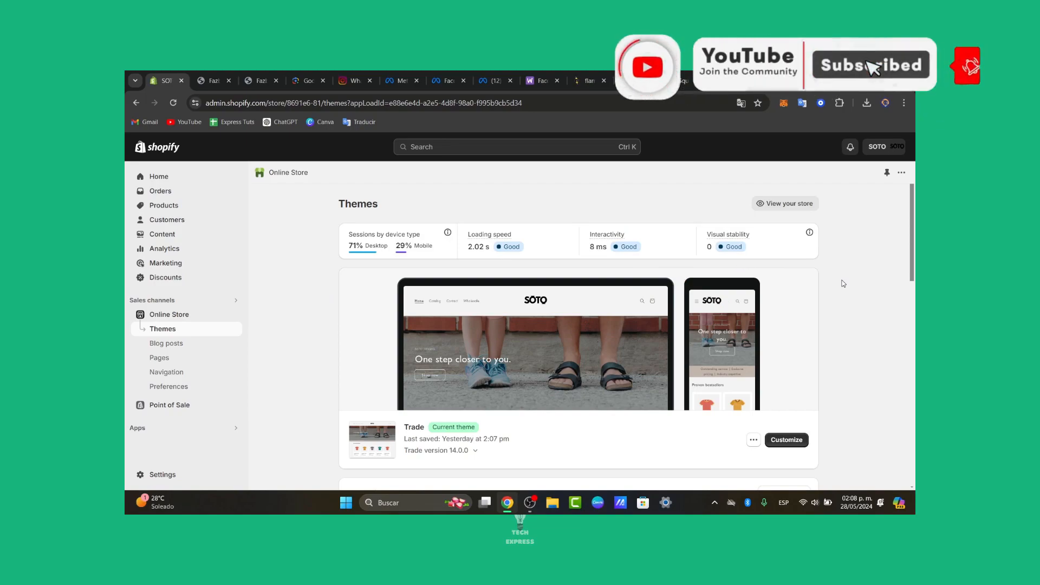